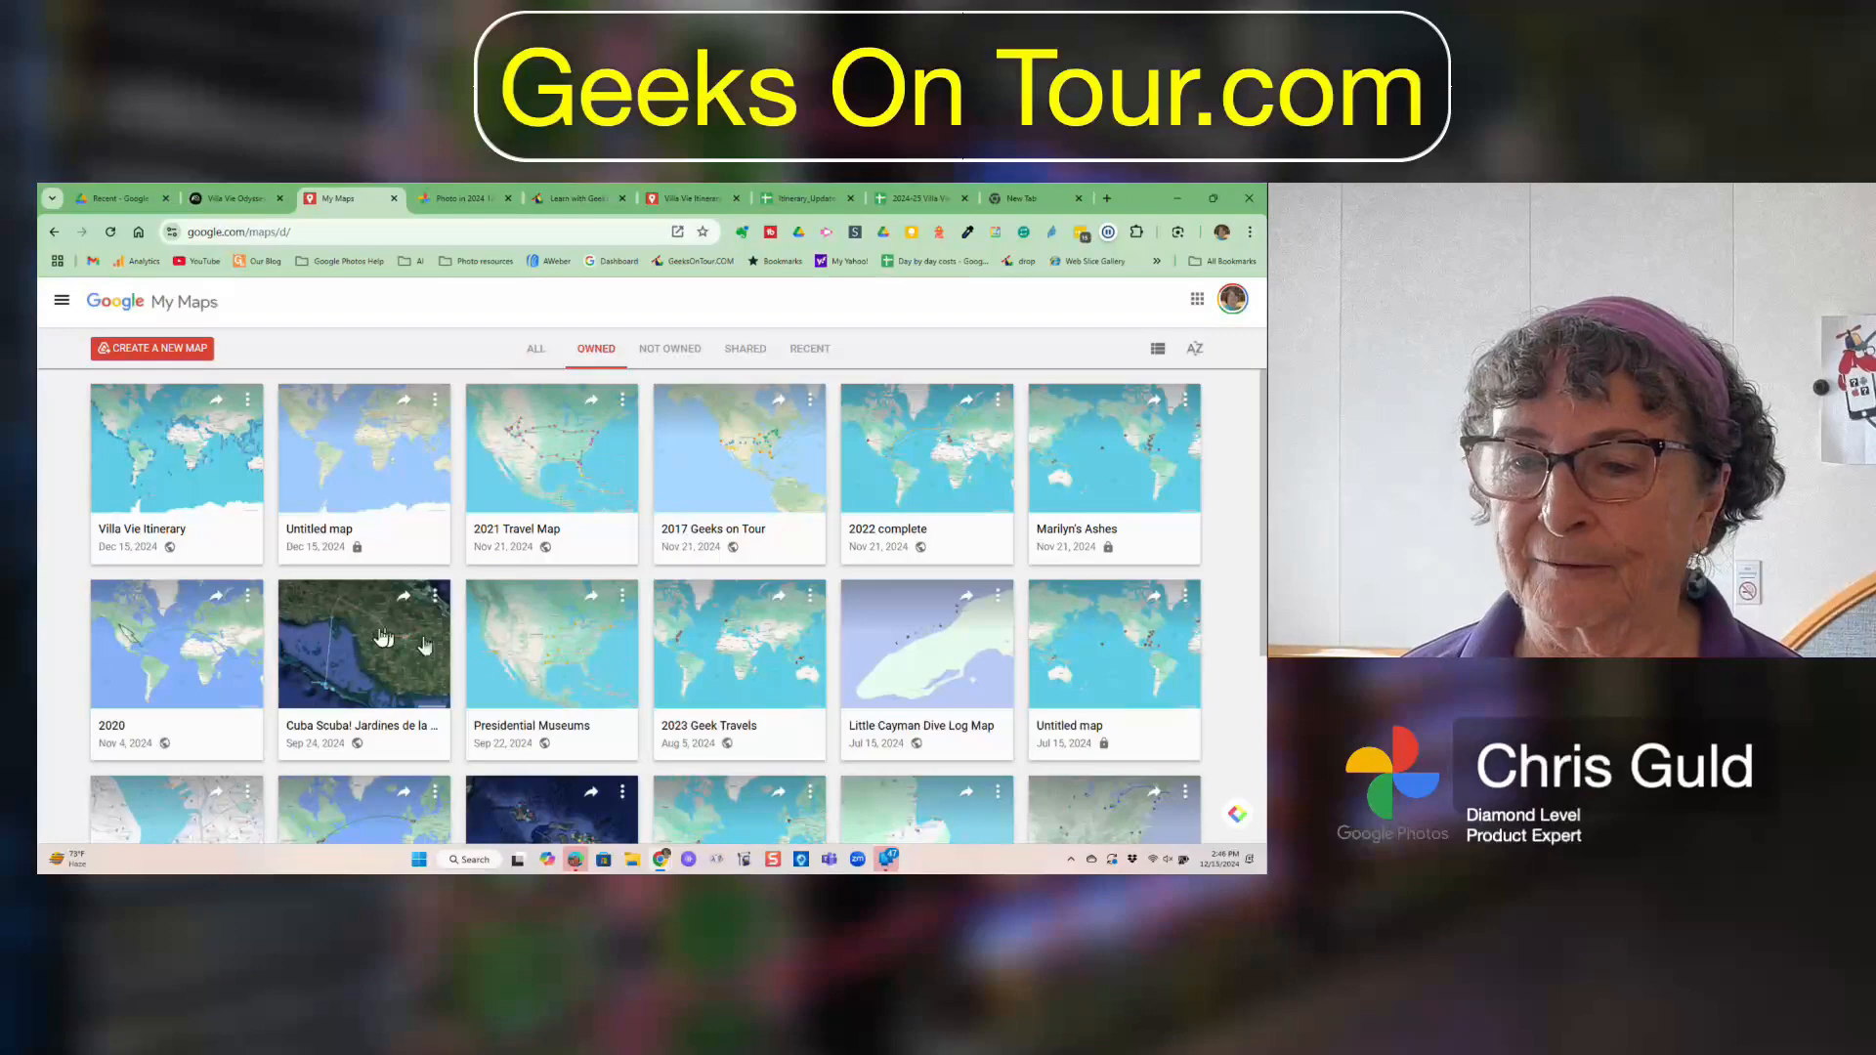
Create a new untitled map and confirm it will be saved in Drive.
click(150, 348)
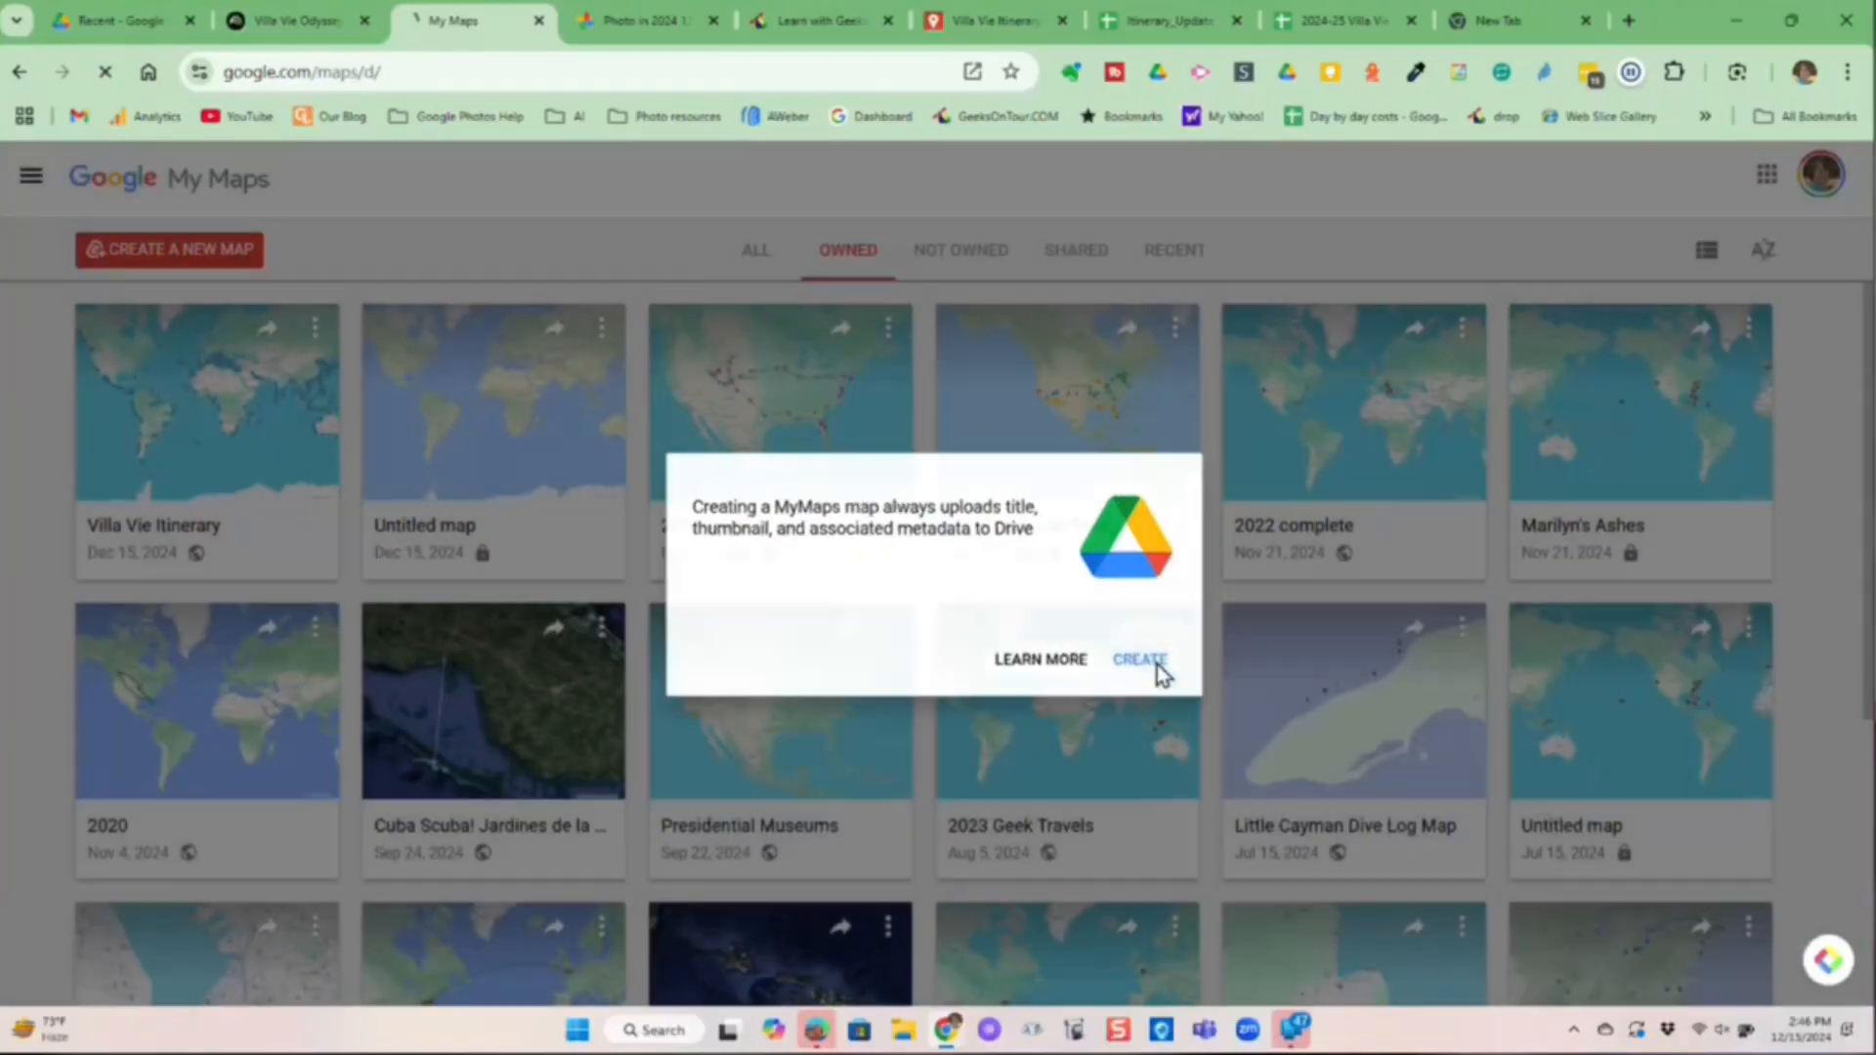
click(1139, 659)
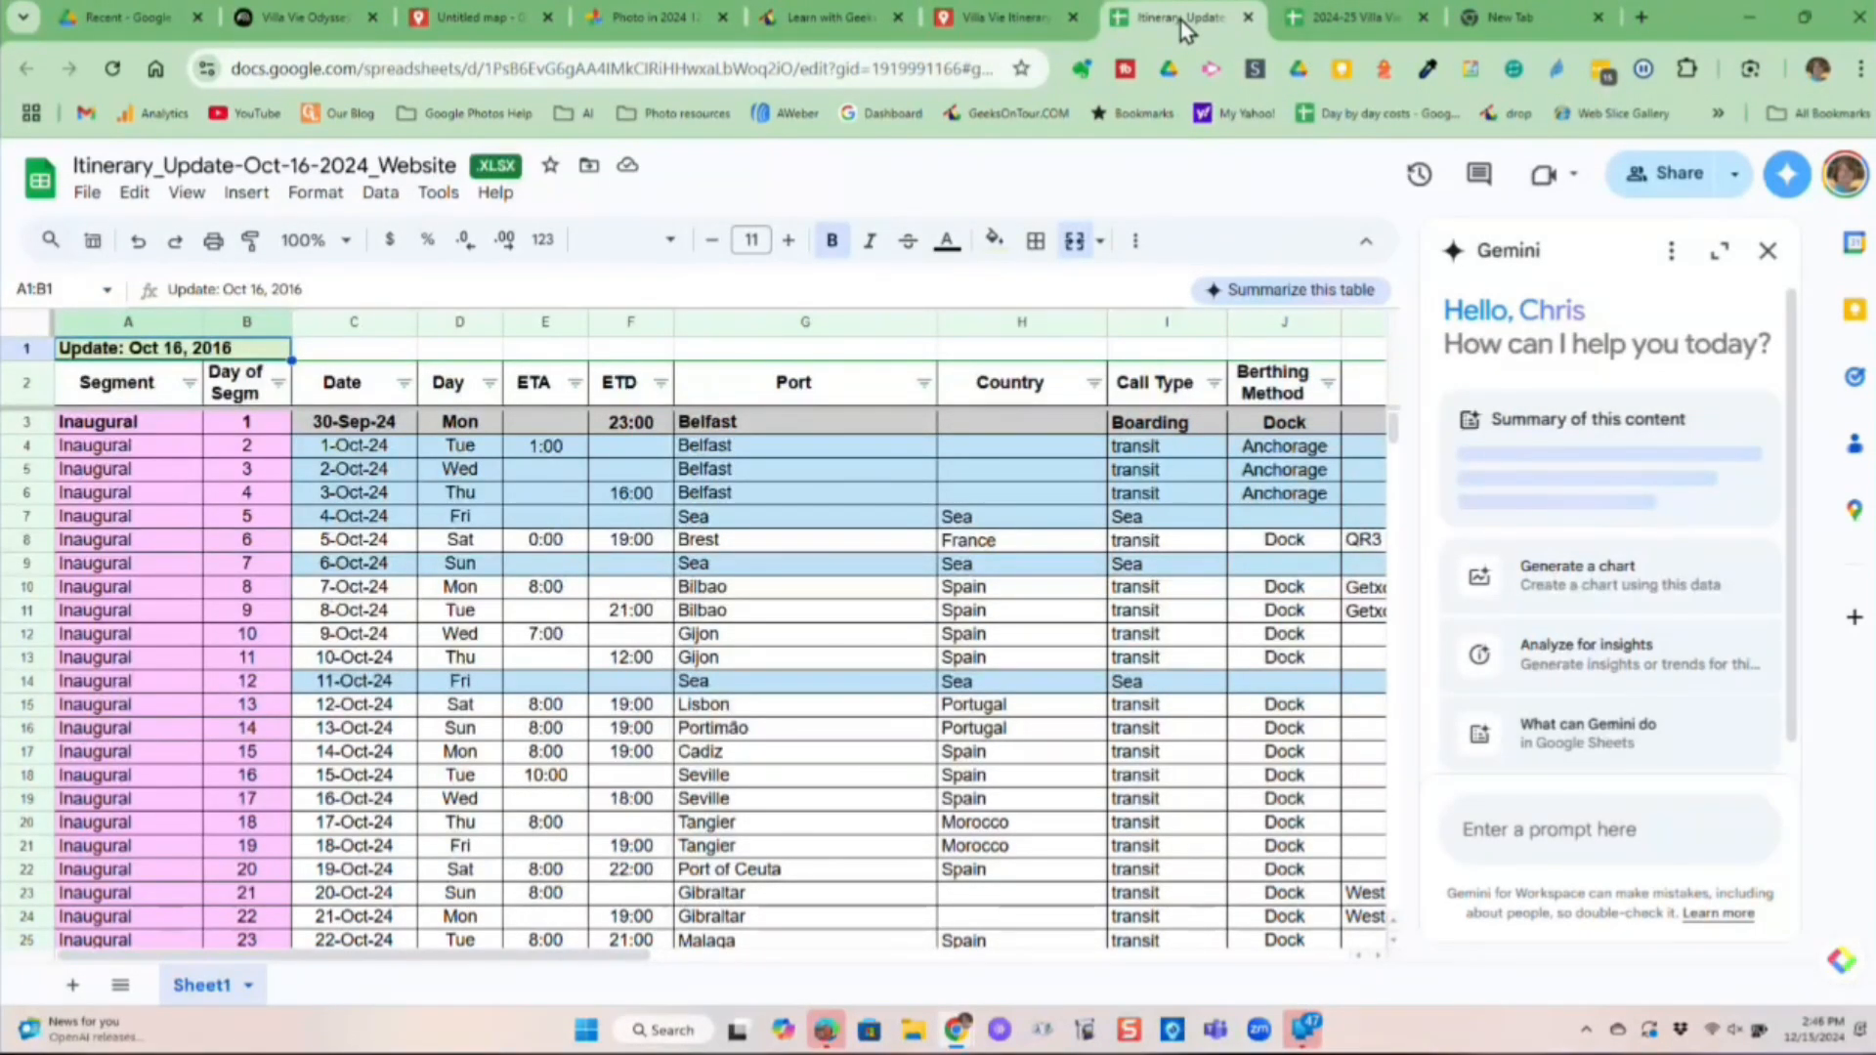
scroll(down, 3)
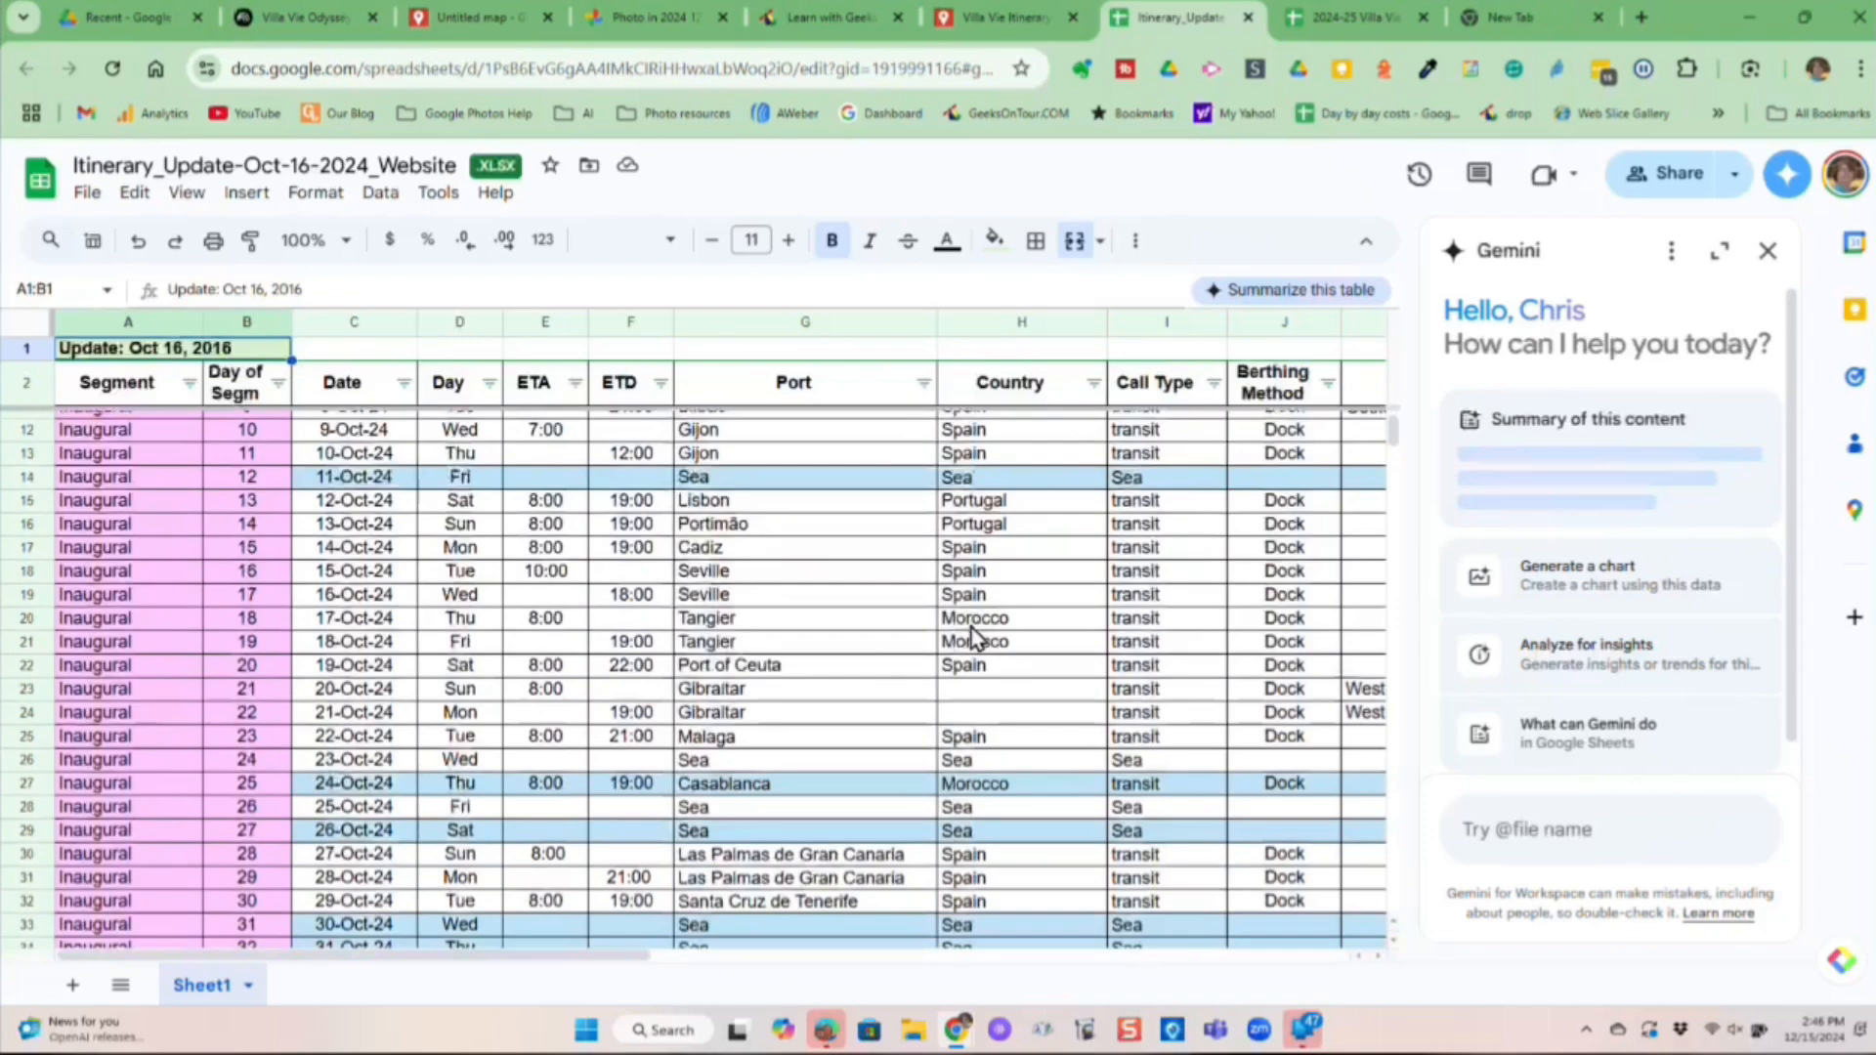
scroll(down, 3)
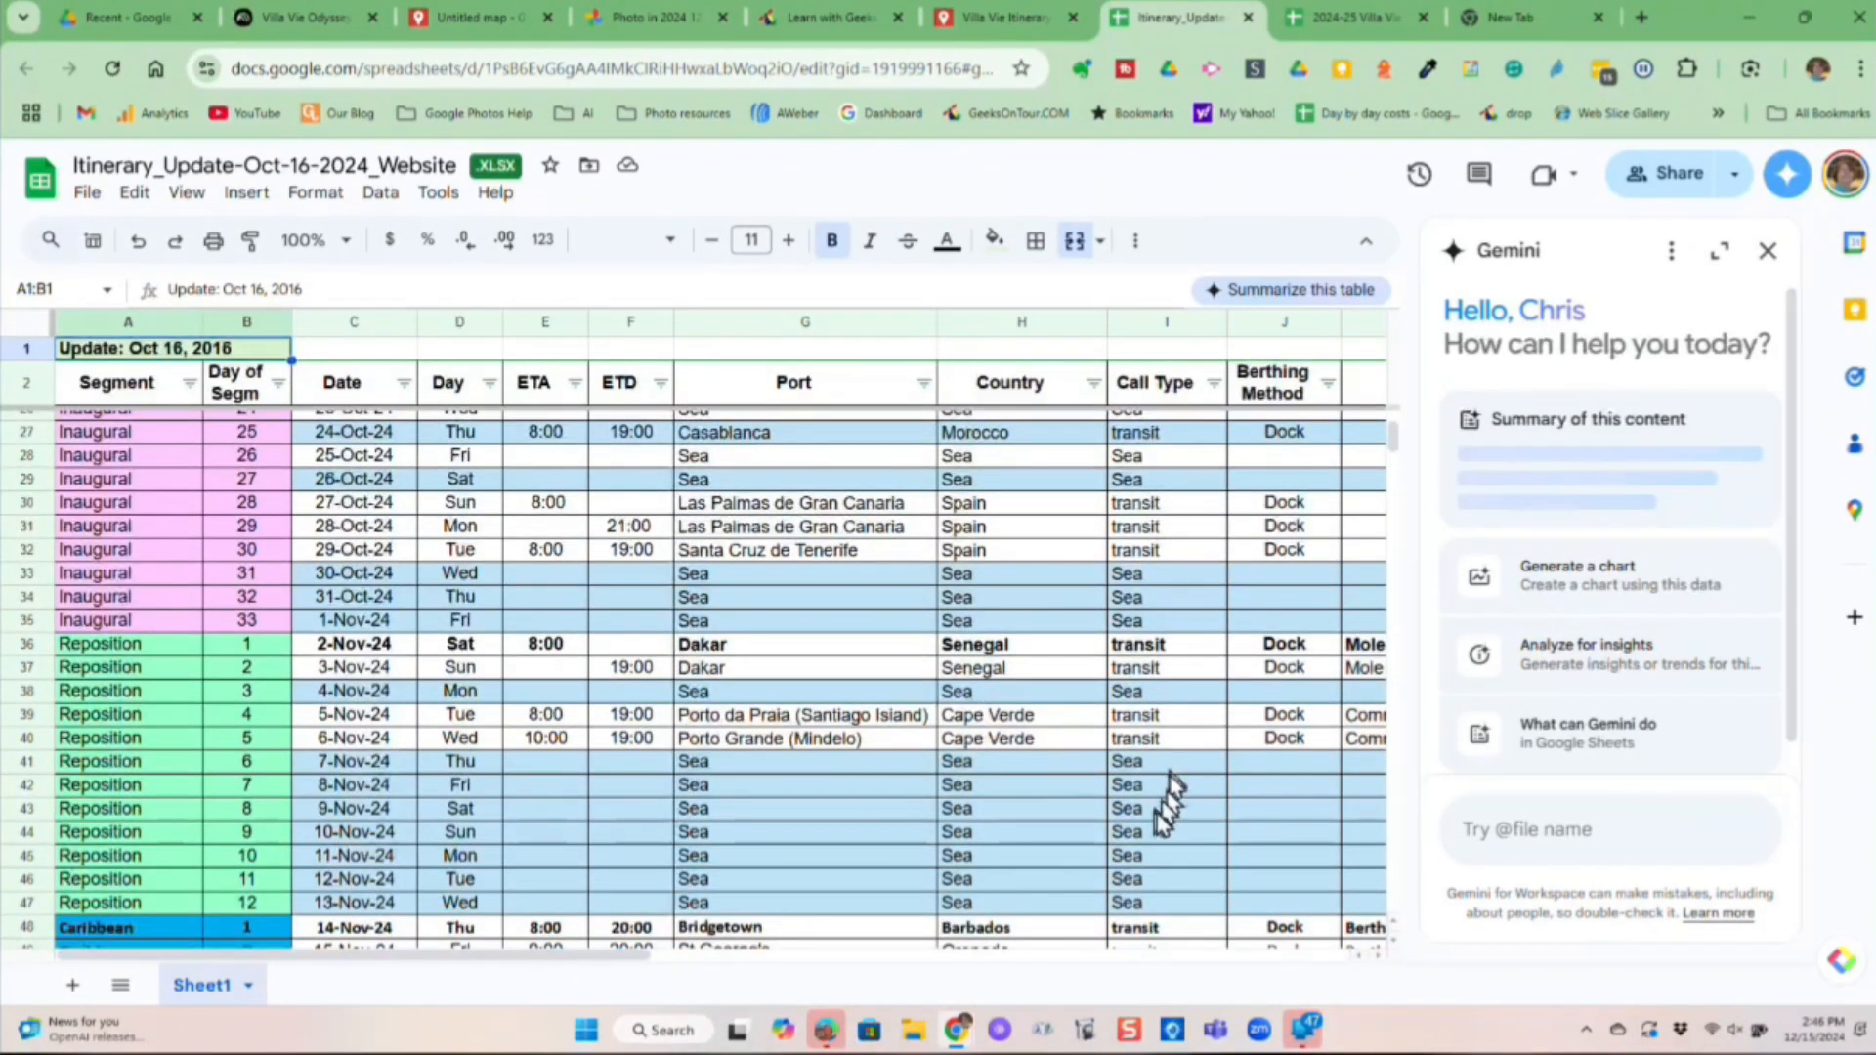
scroll(down, 3)
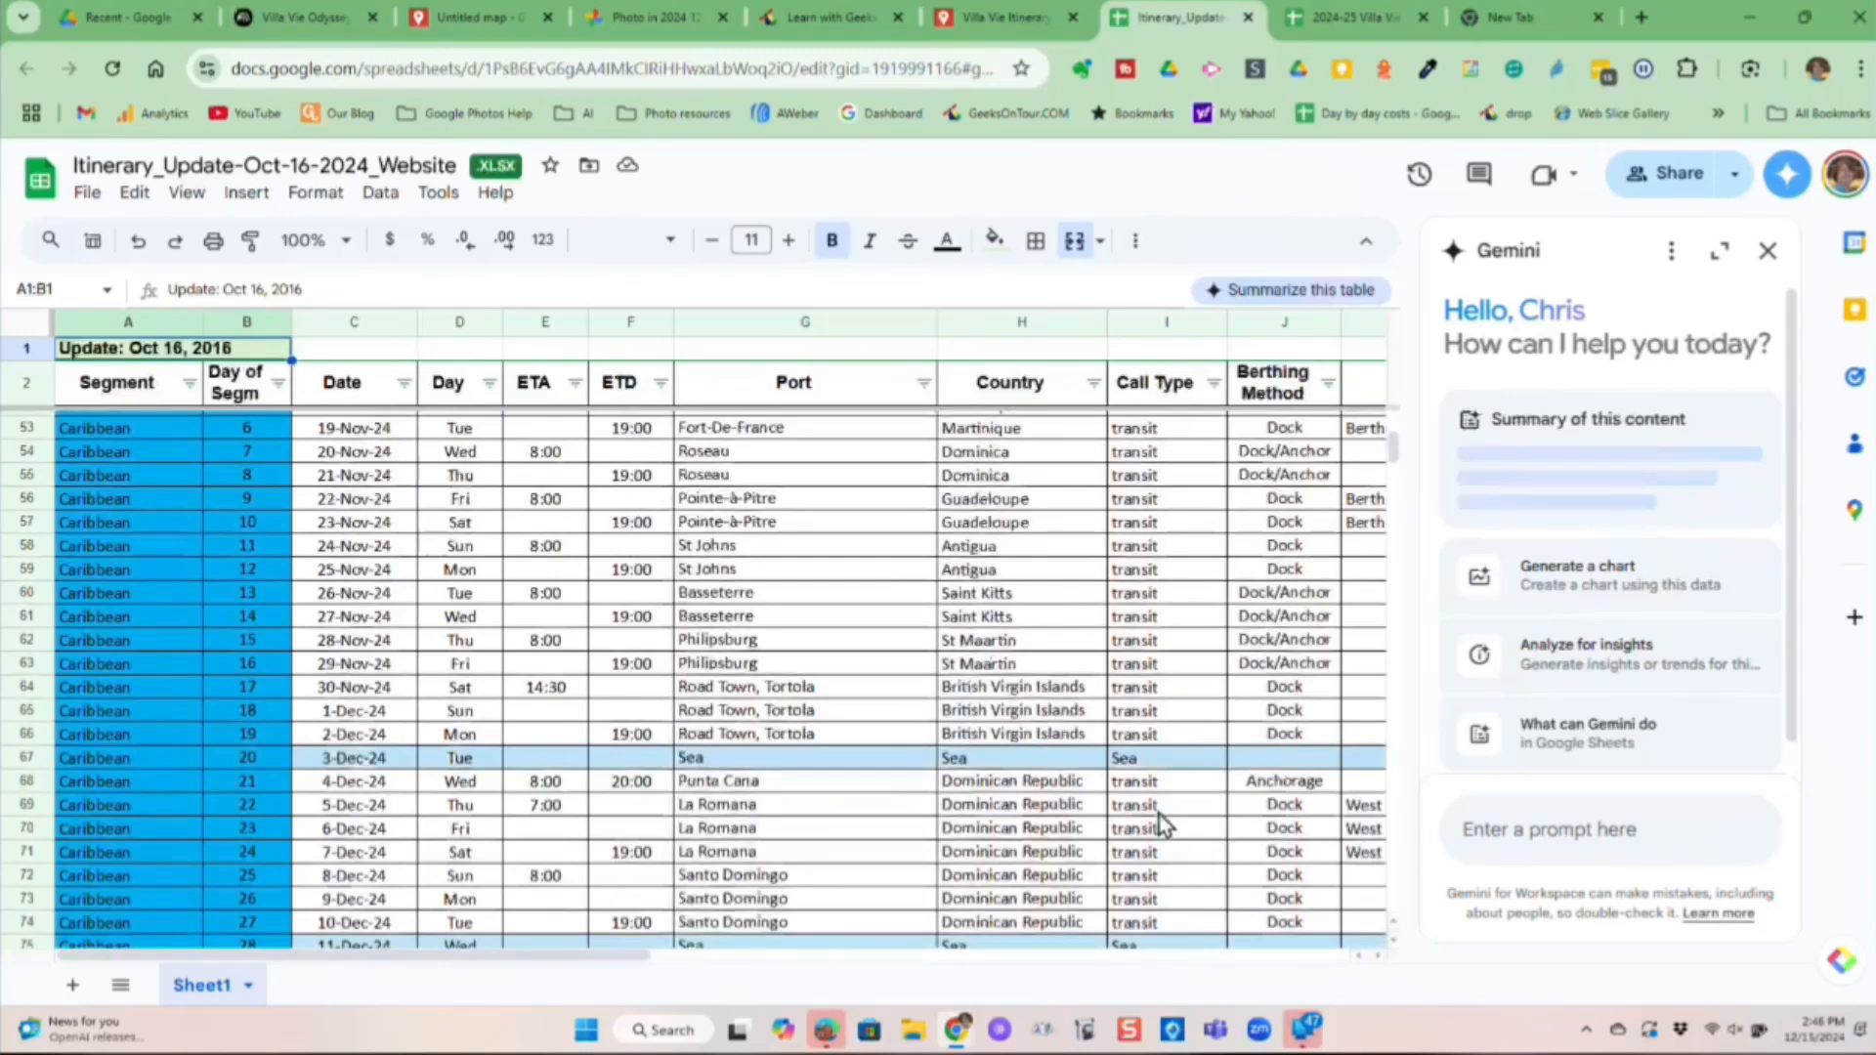
mouse_move(1125, 825)
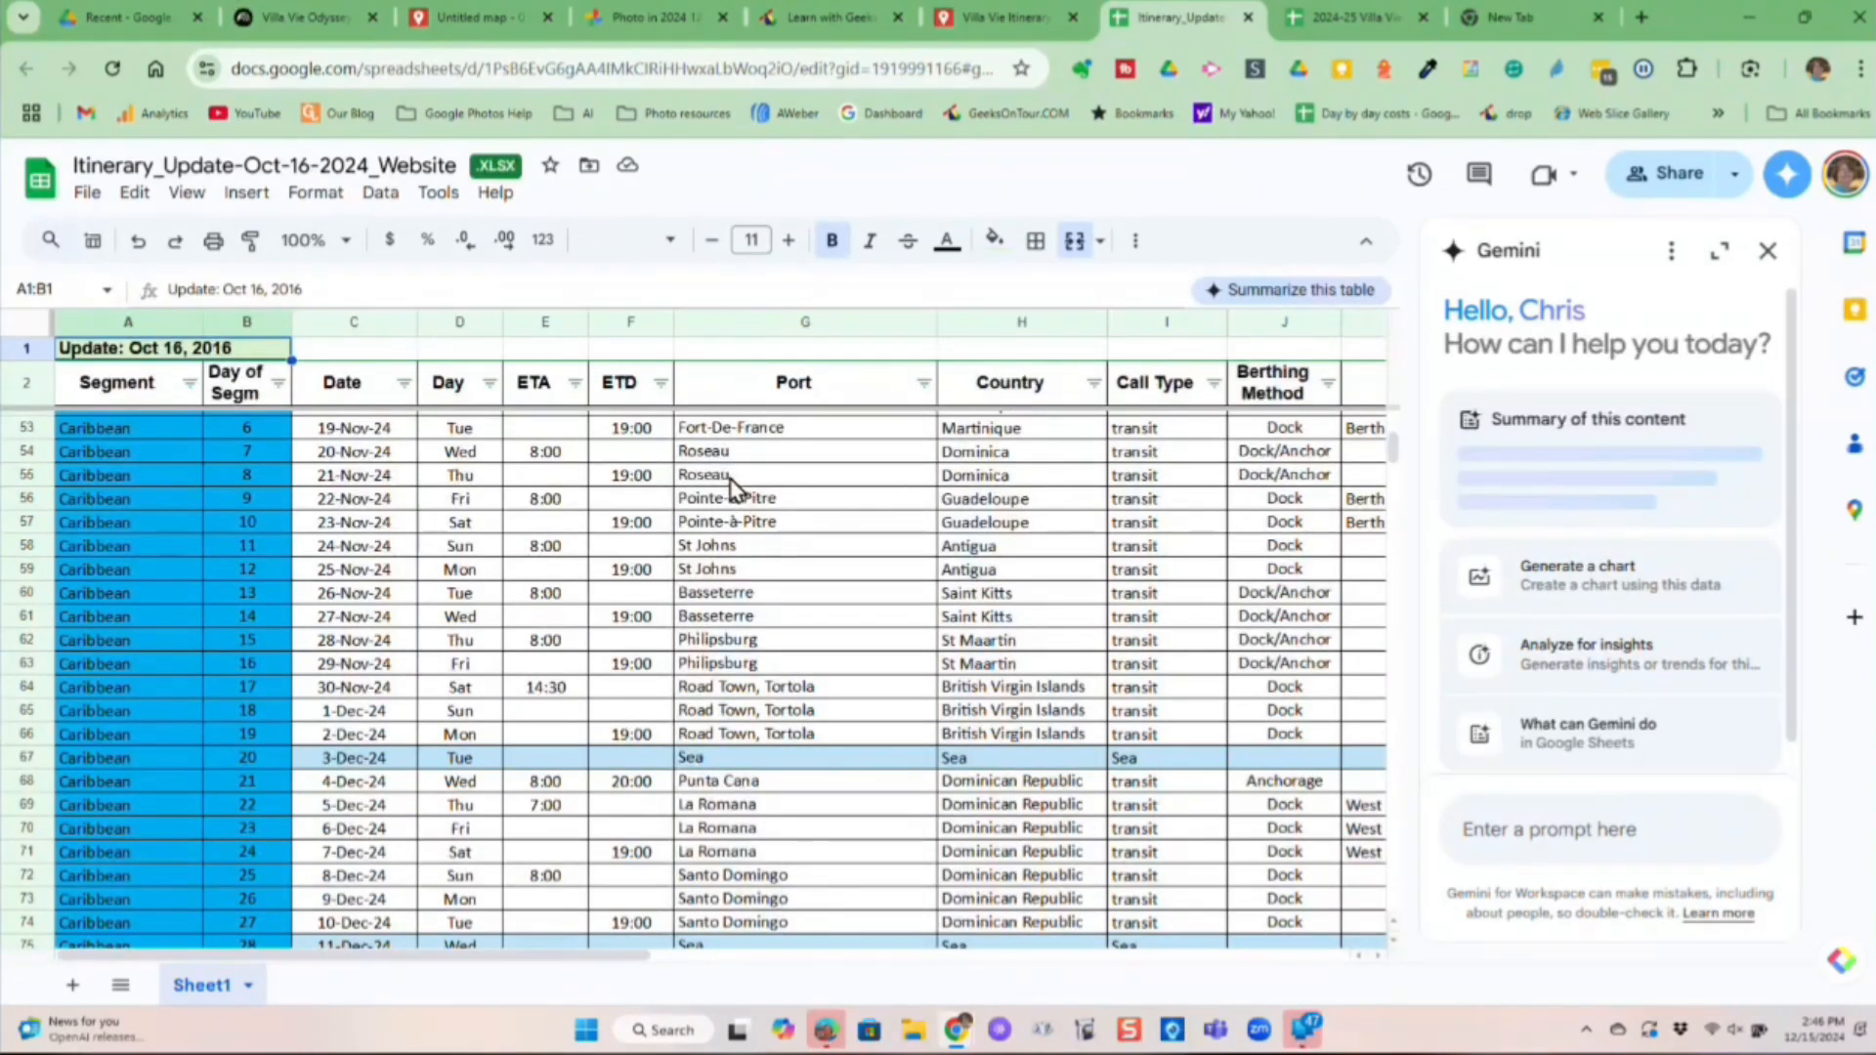
click(1589, 419)
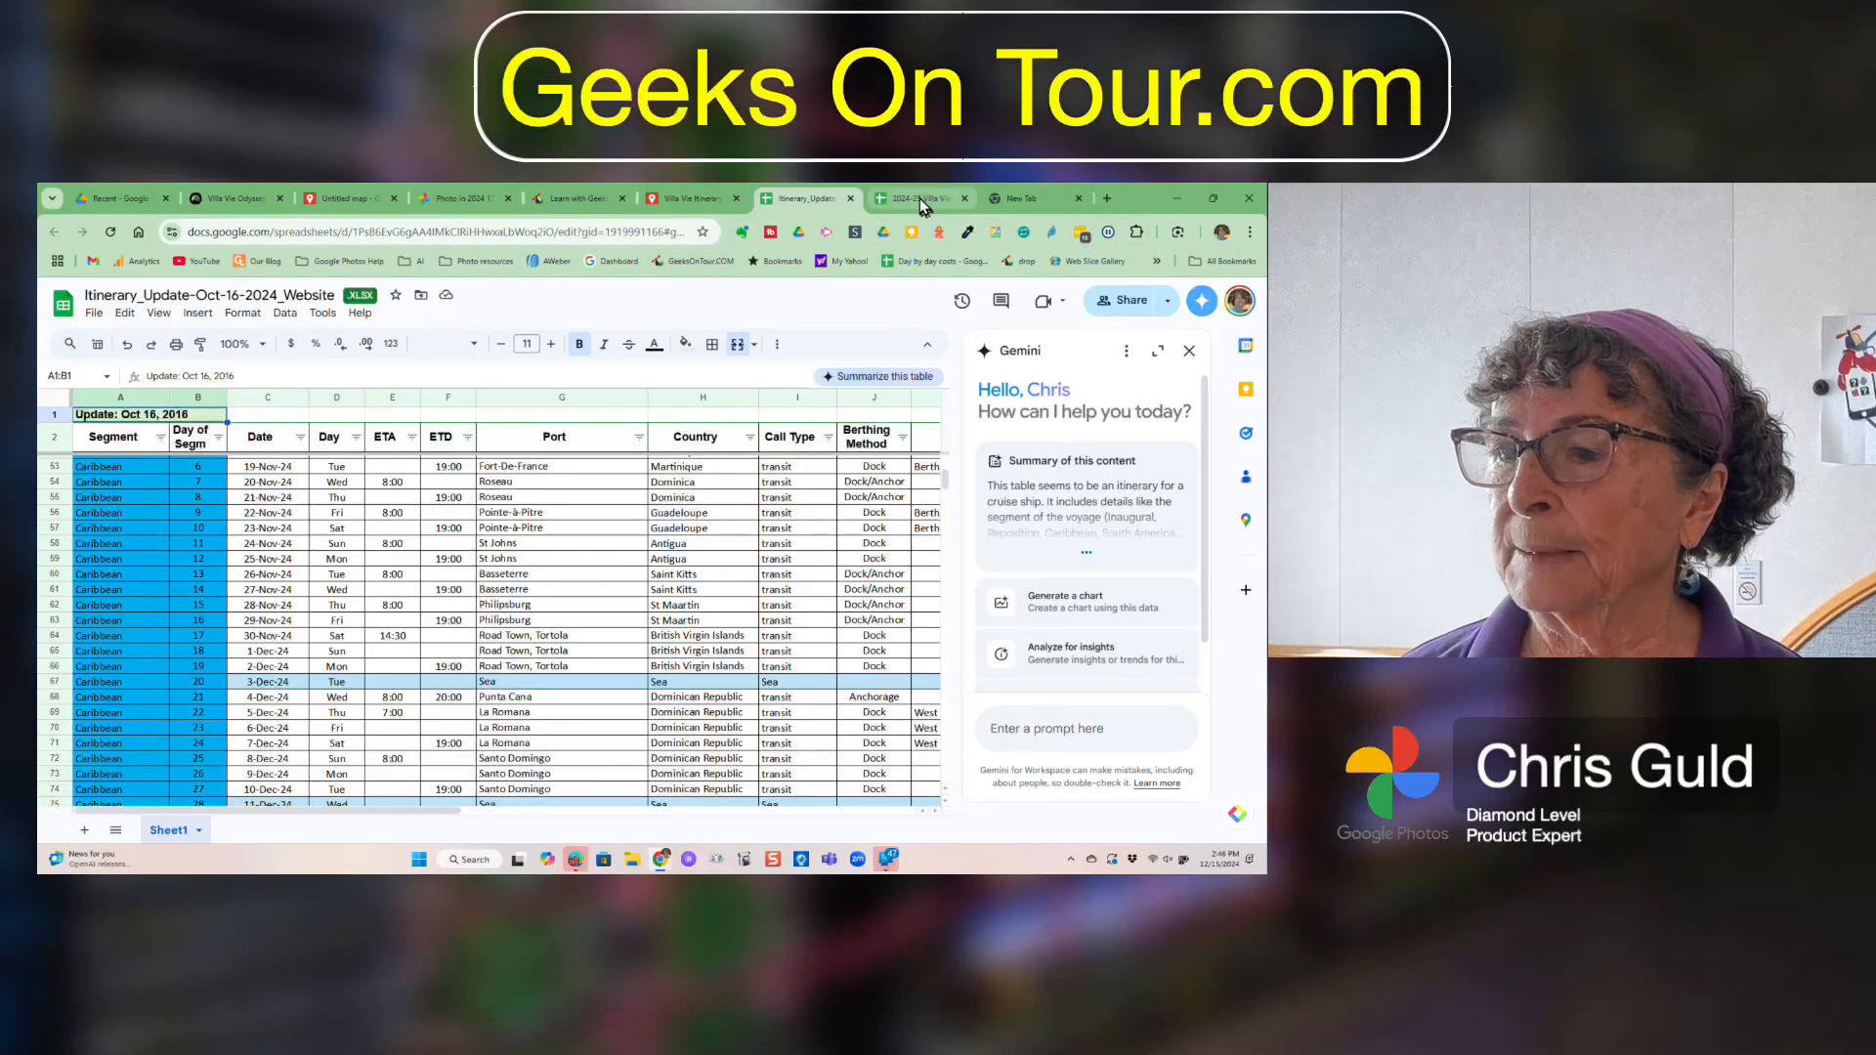
click(921, 197)
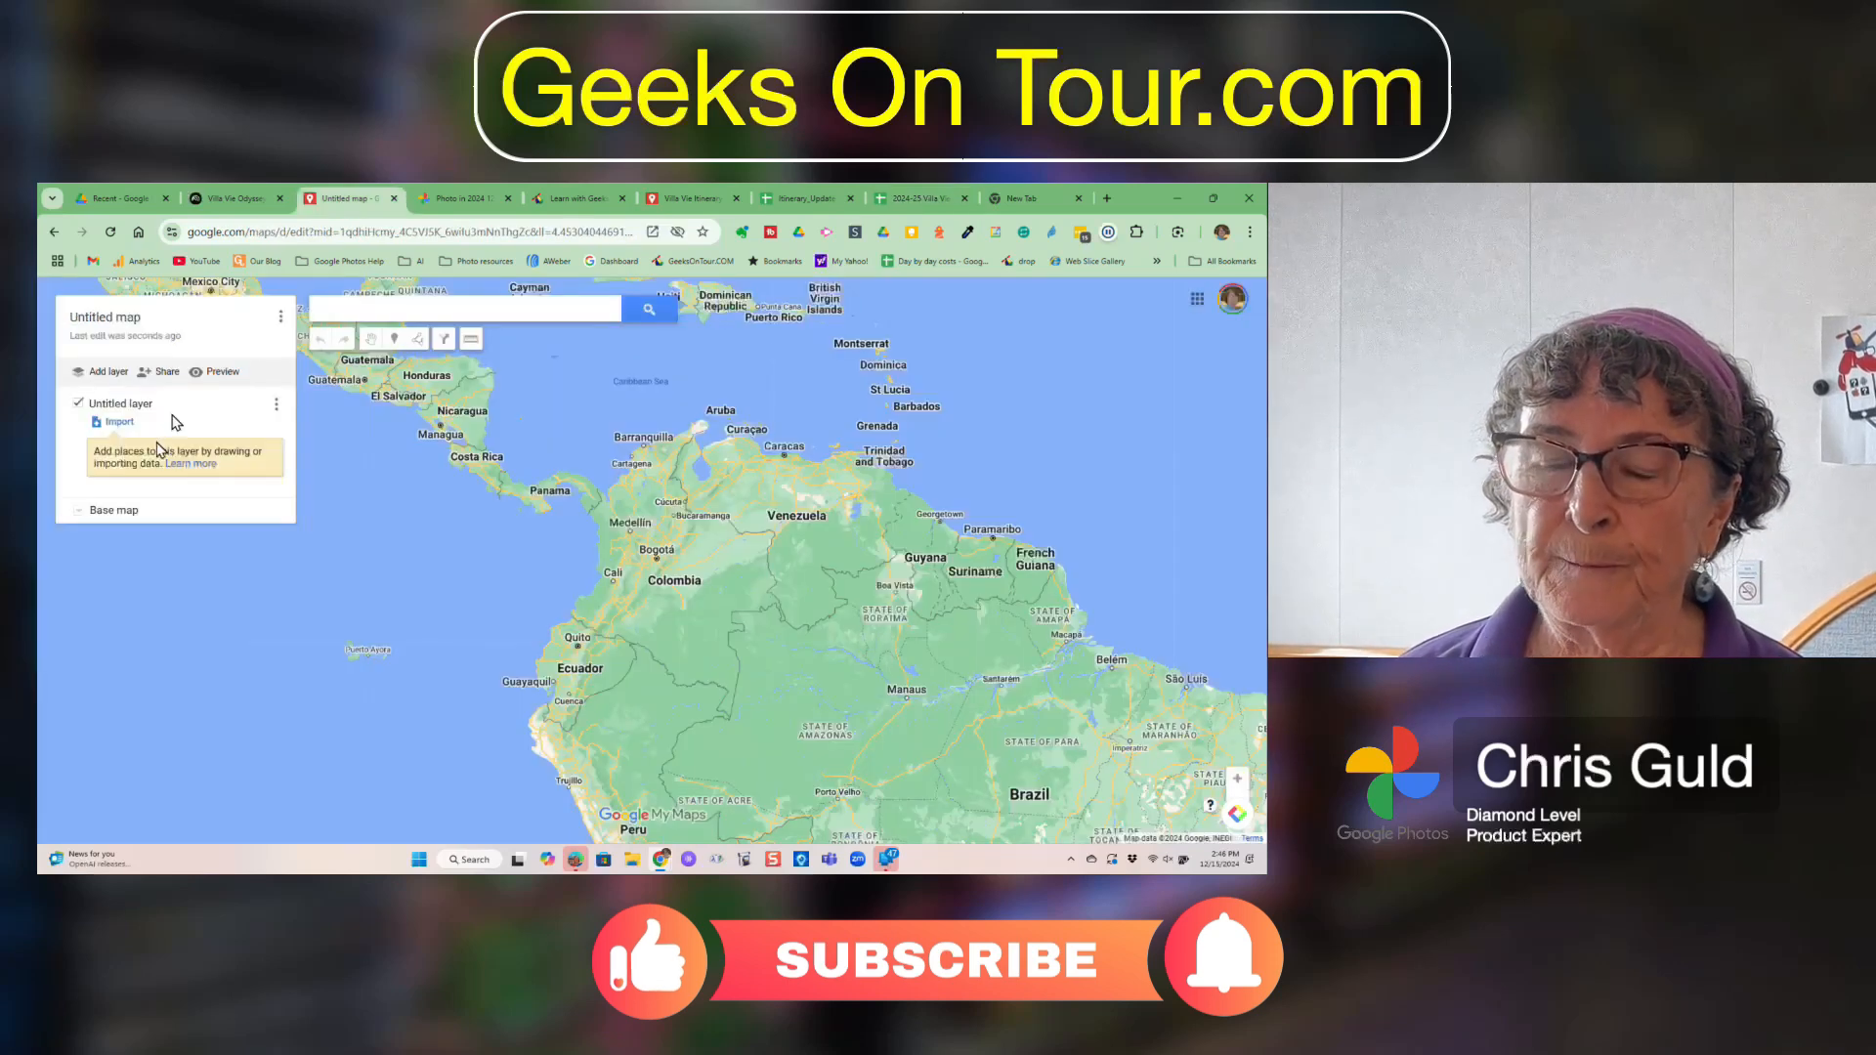
Import into the layer the 2026 itinerary spreadsheet from Drive's Villa Vie Odyssey folder.
click(119, 421)
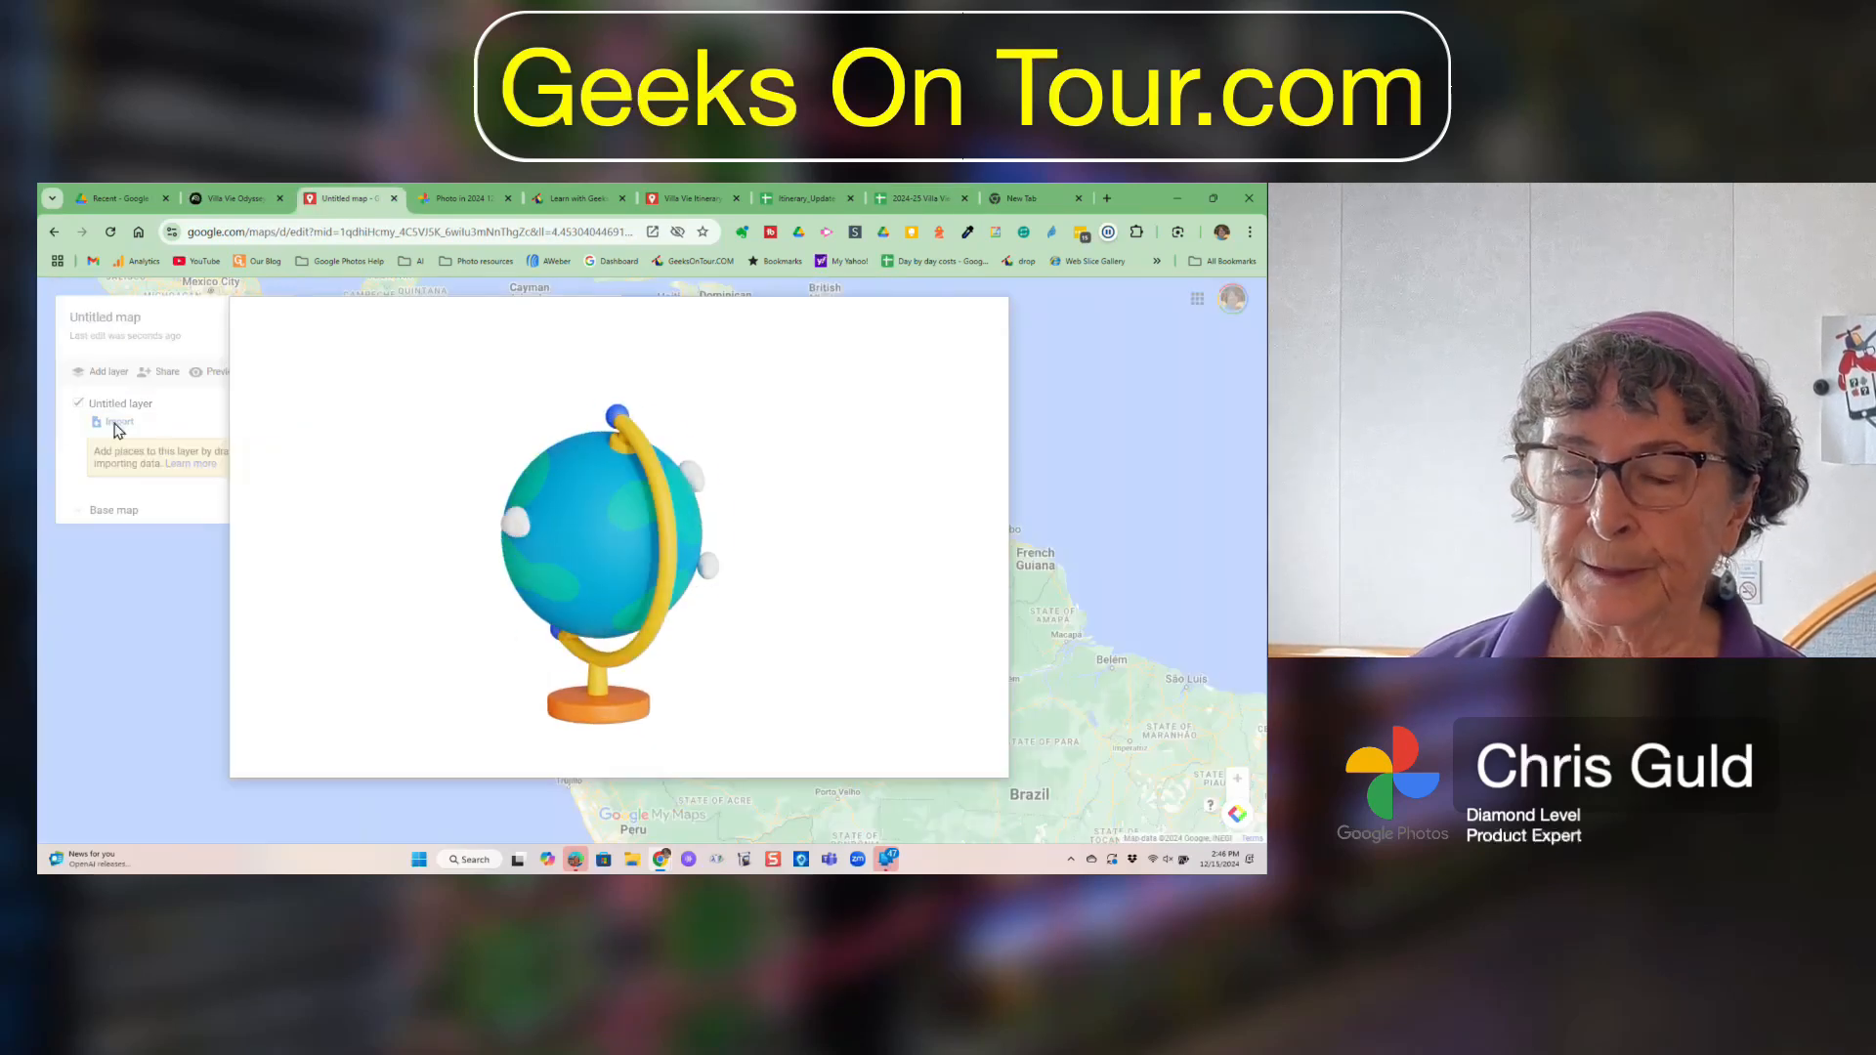
click(117, 421)
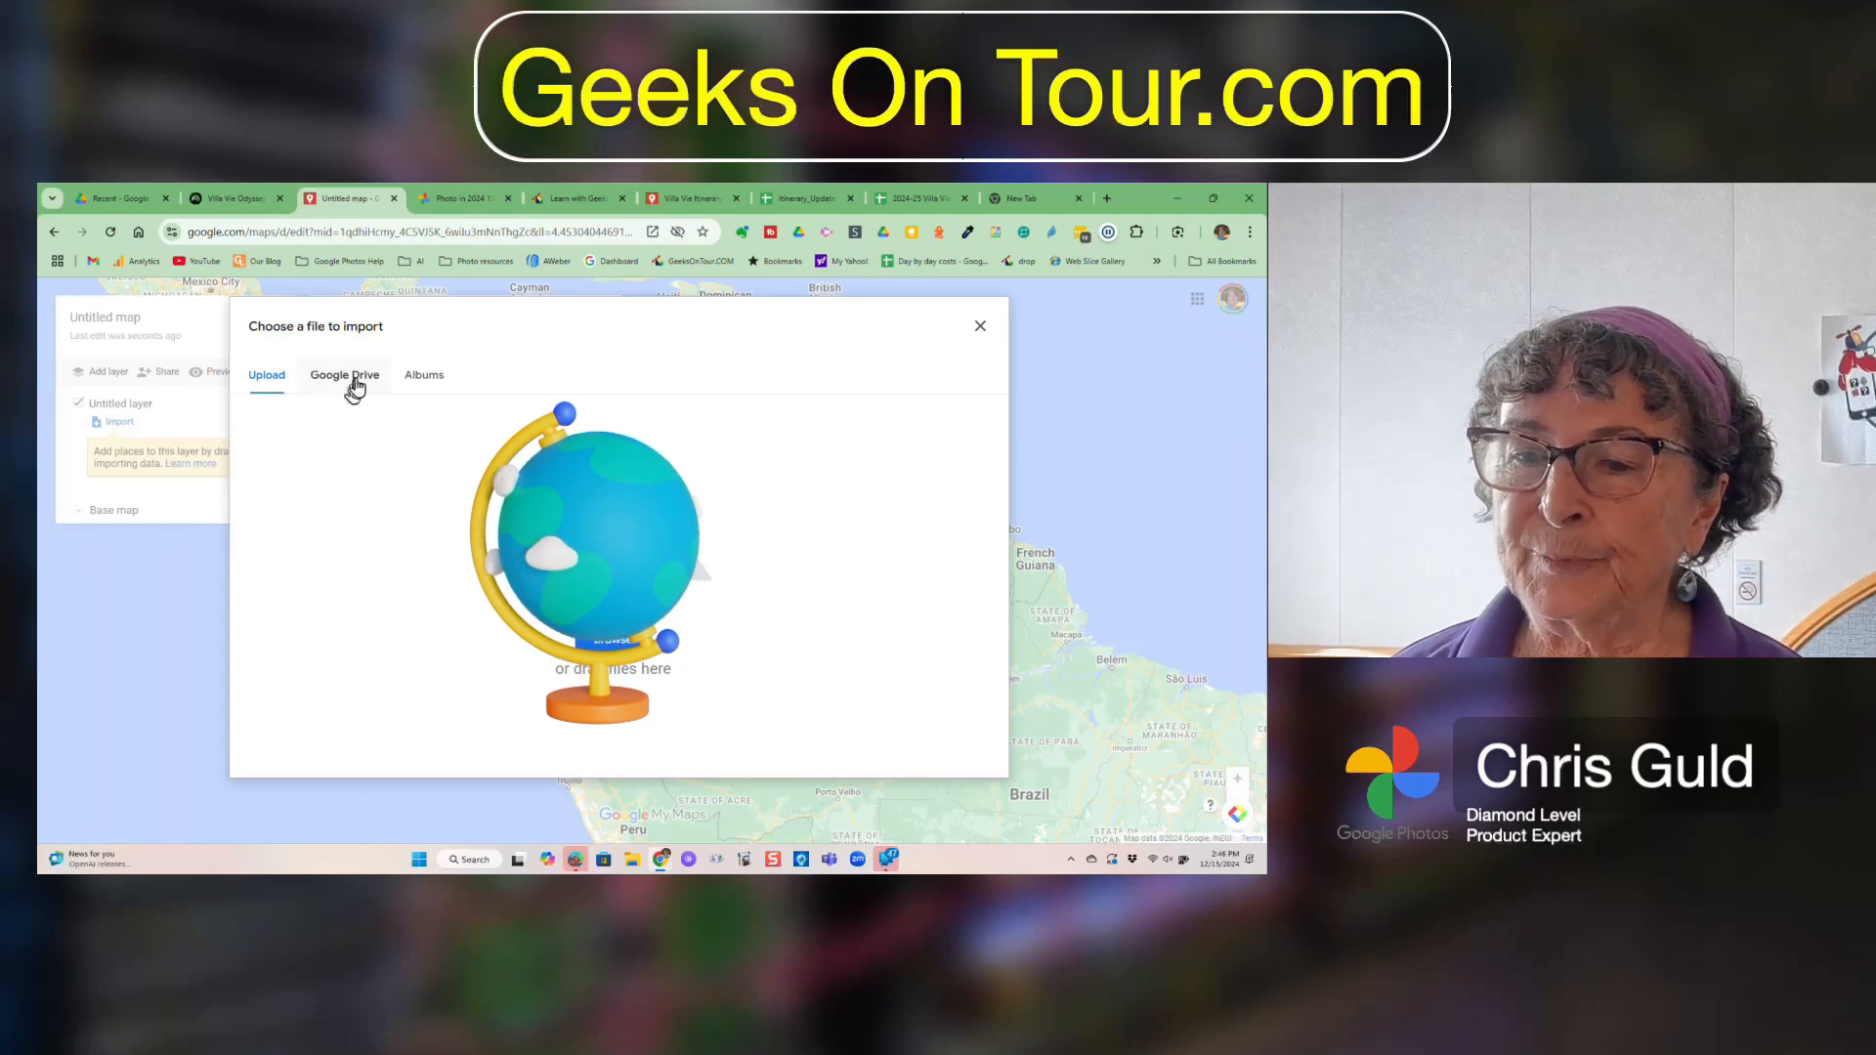
click(345, 375)
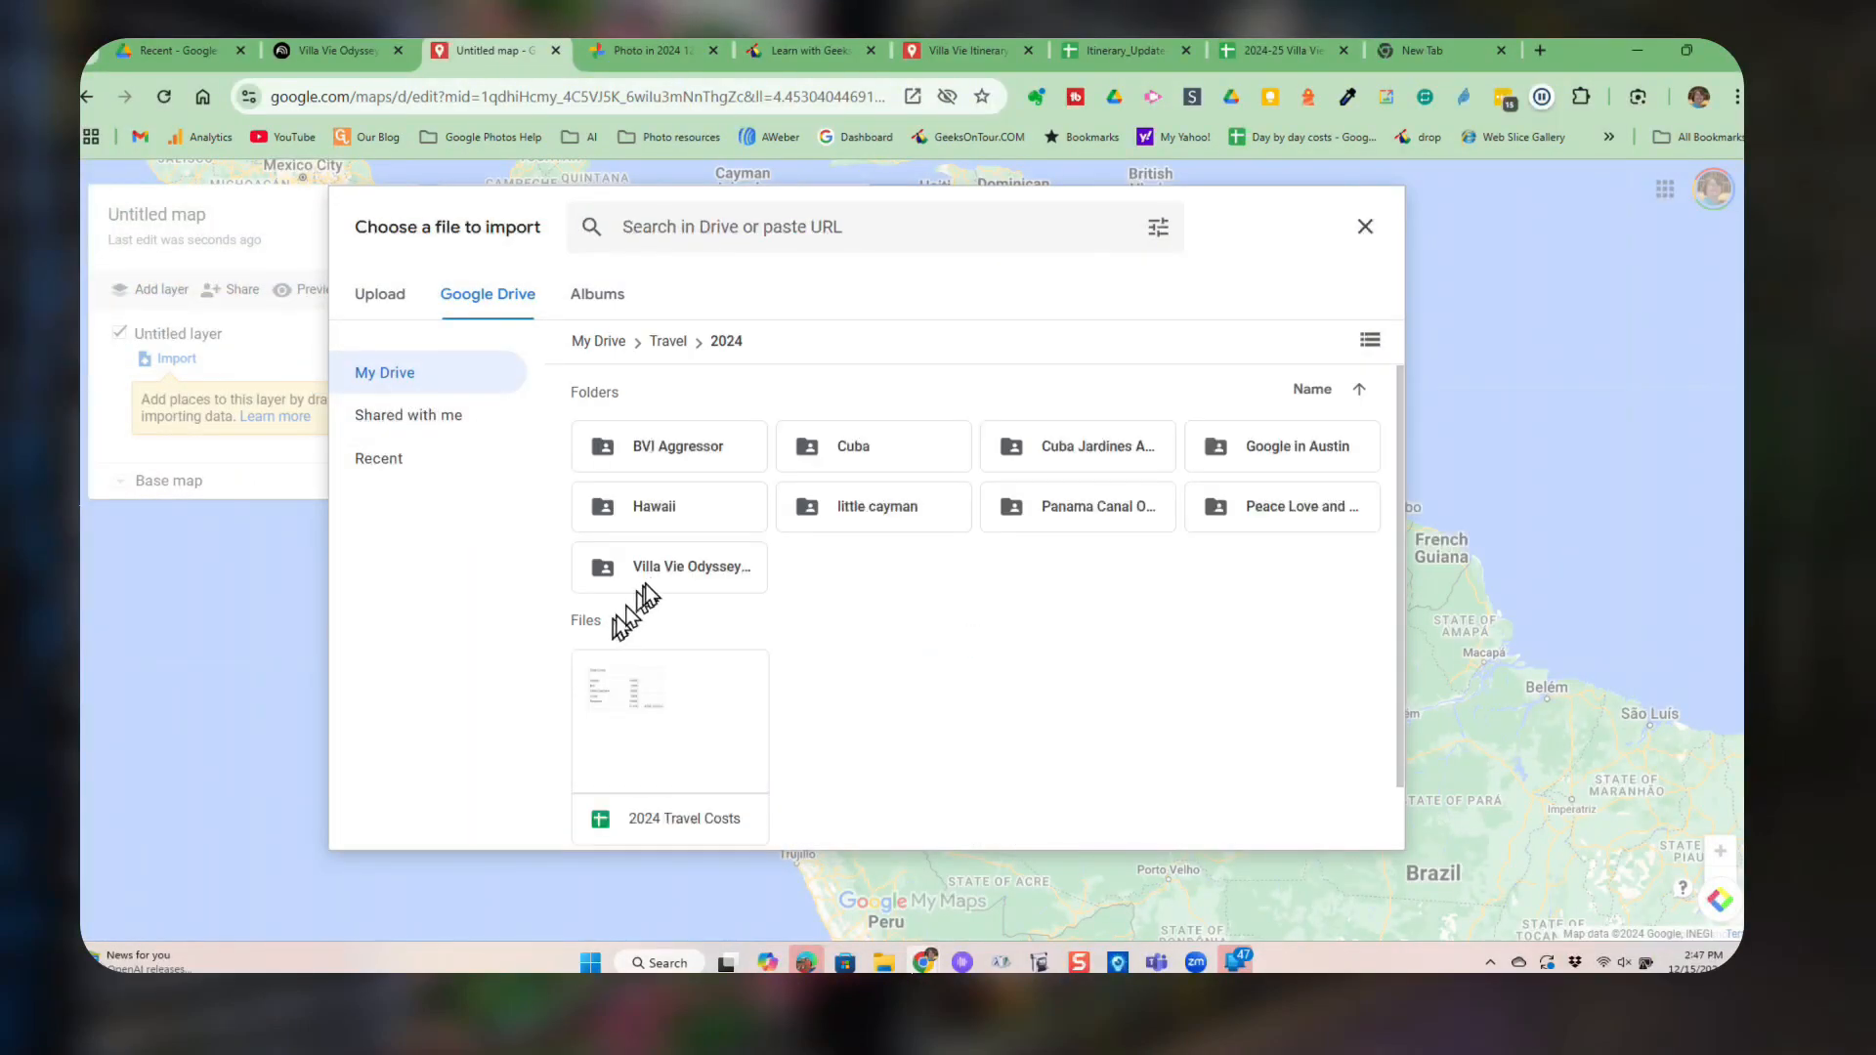
double_click(691, 565)
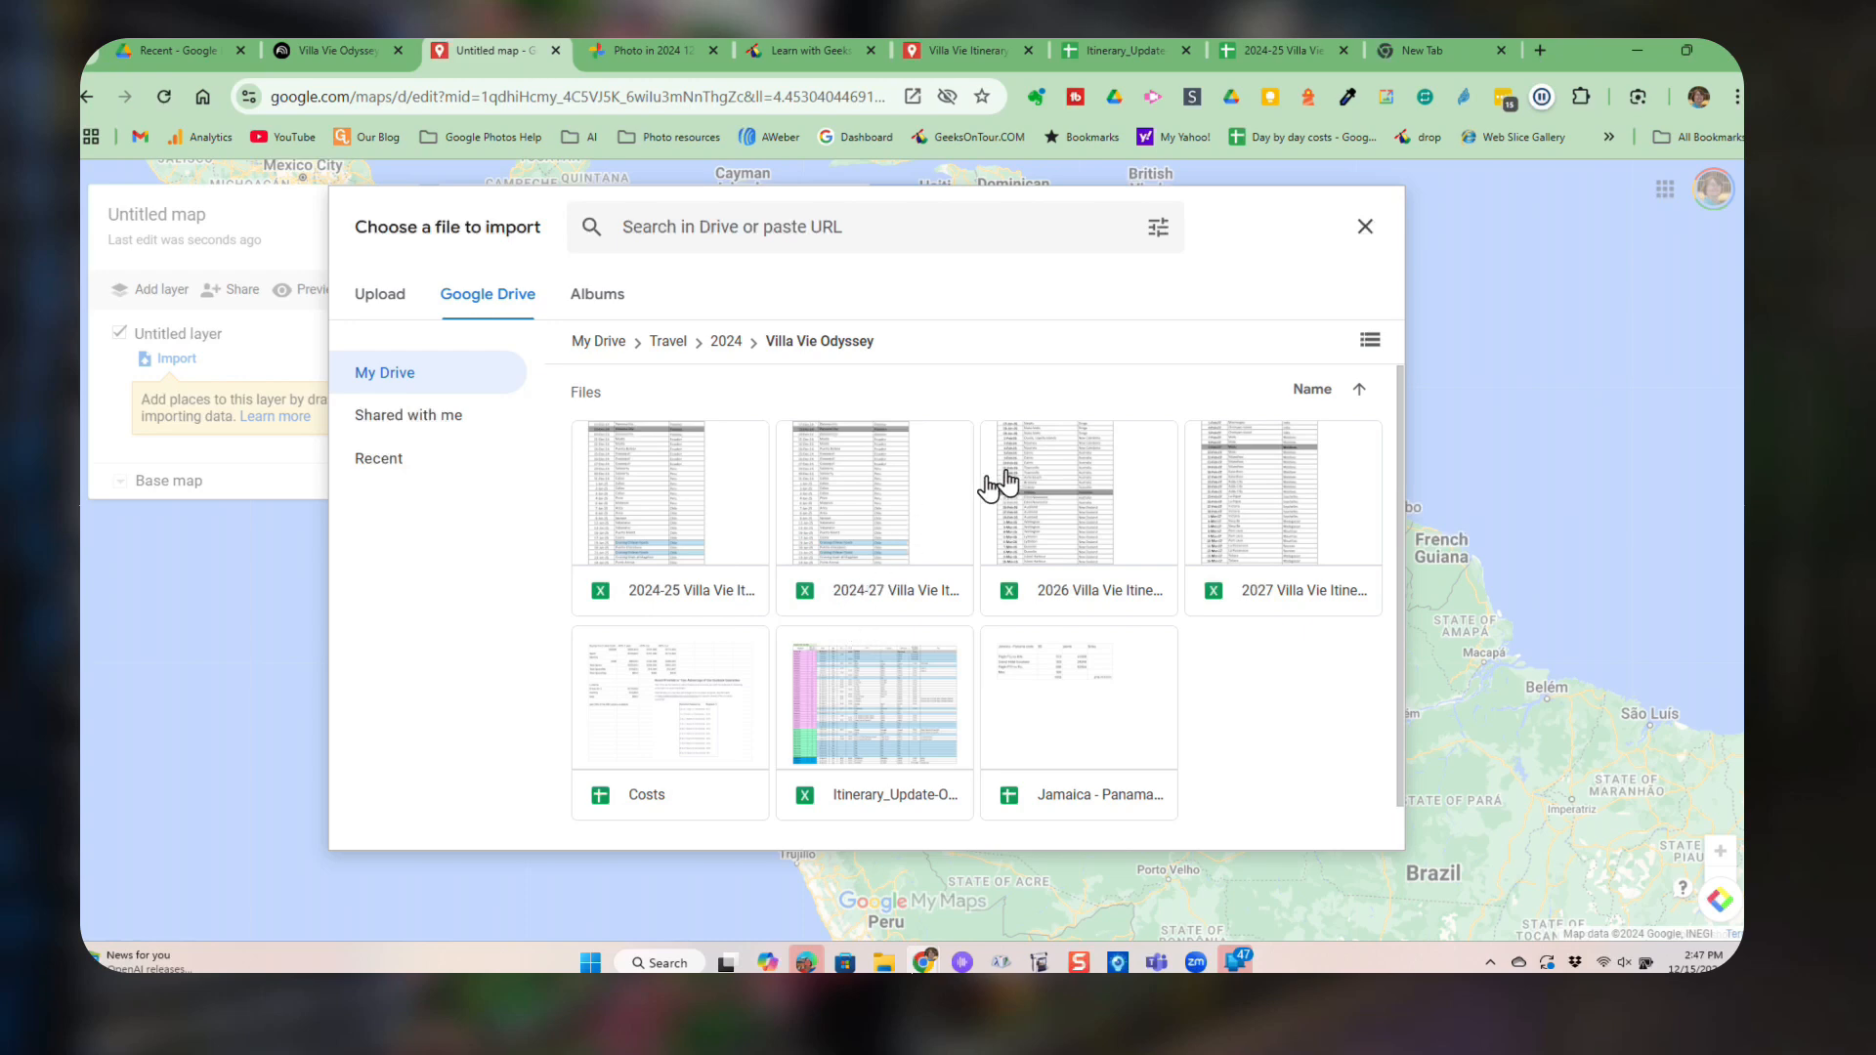
mouse_move(1058, 537)
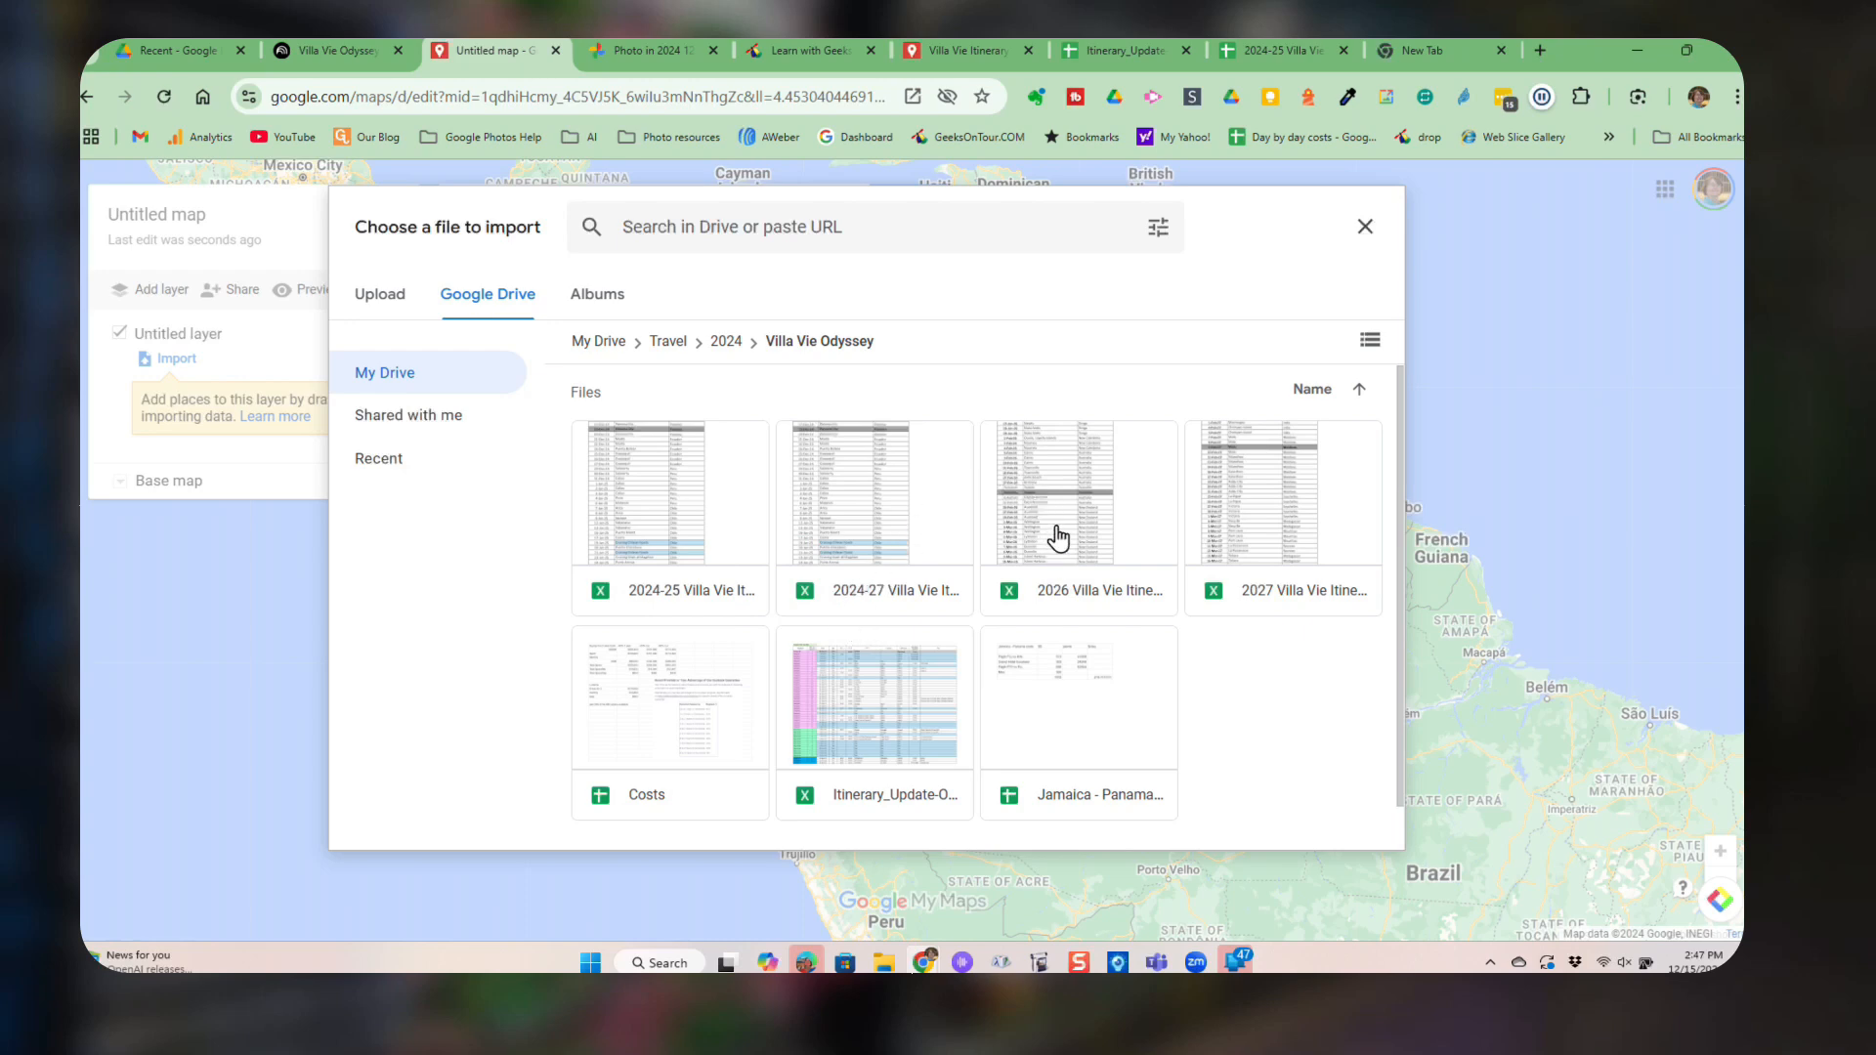
click(1364, 225)
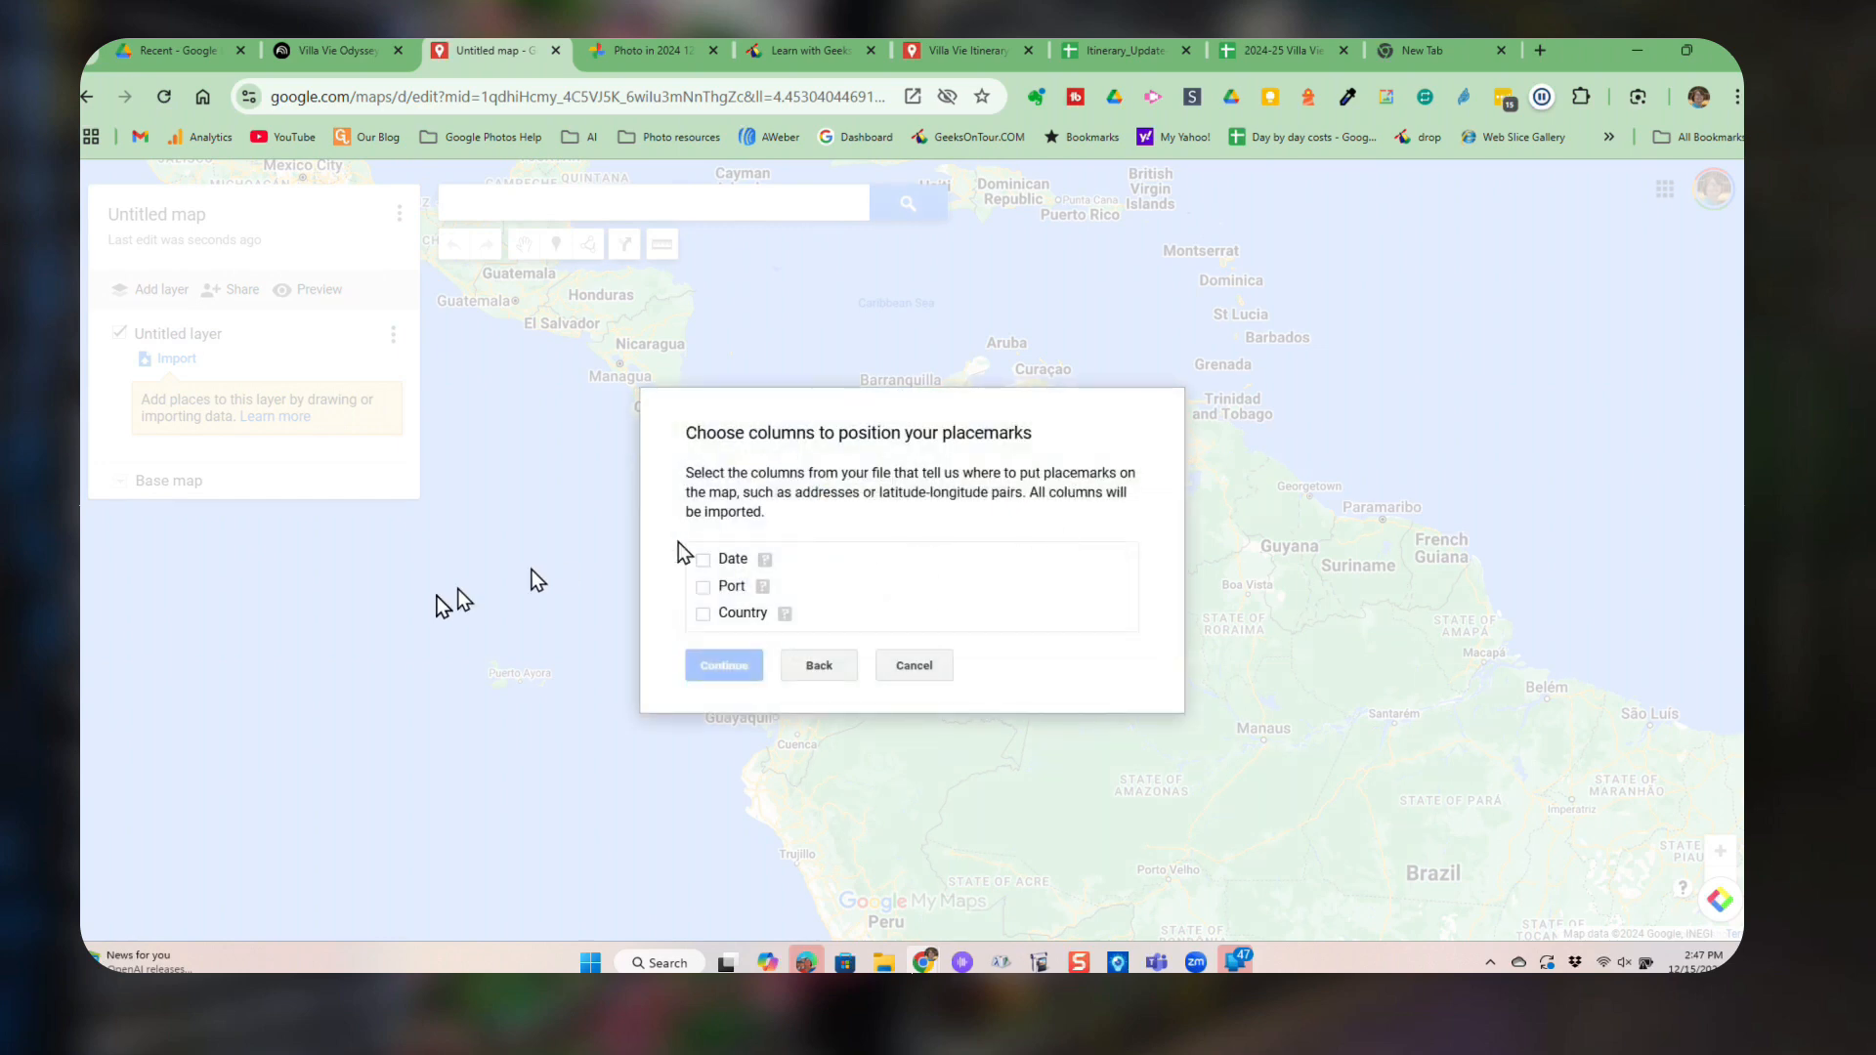
mouse_move(598, 508)
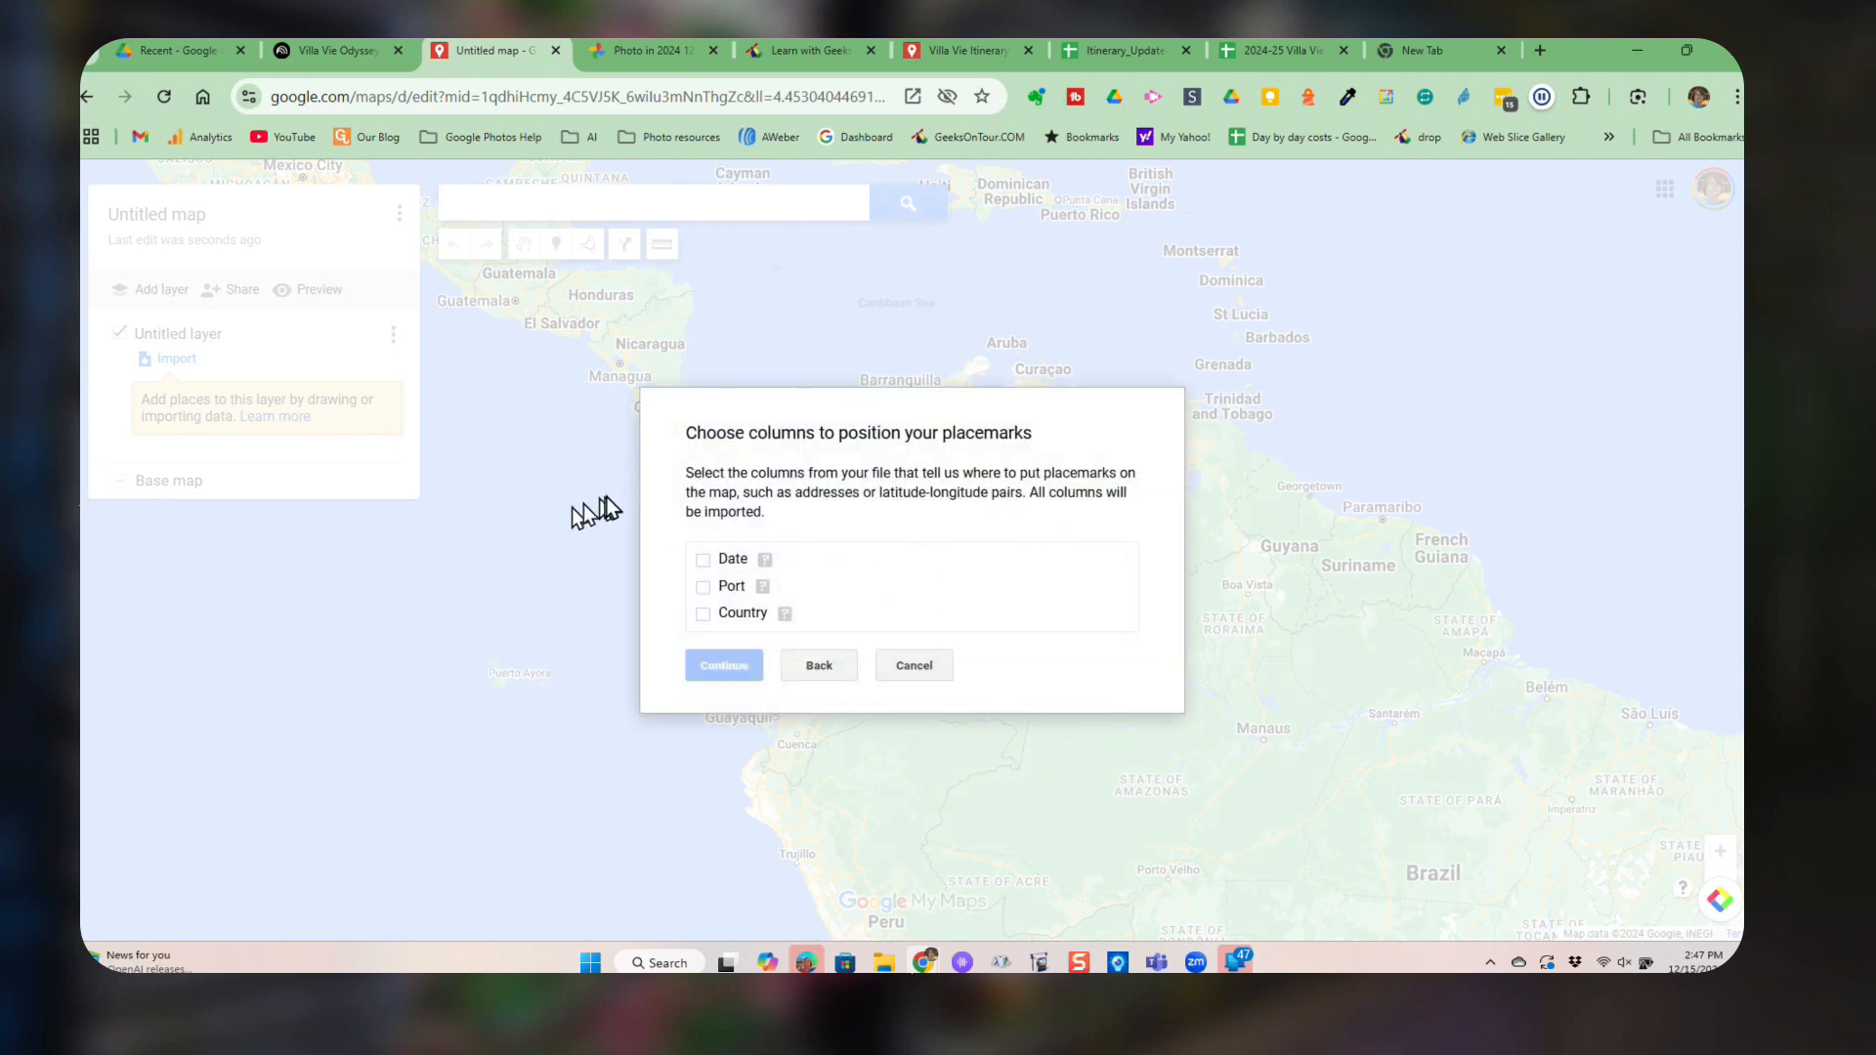
mouse_move(1051, 452)
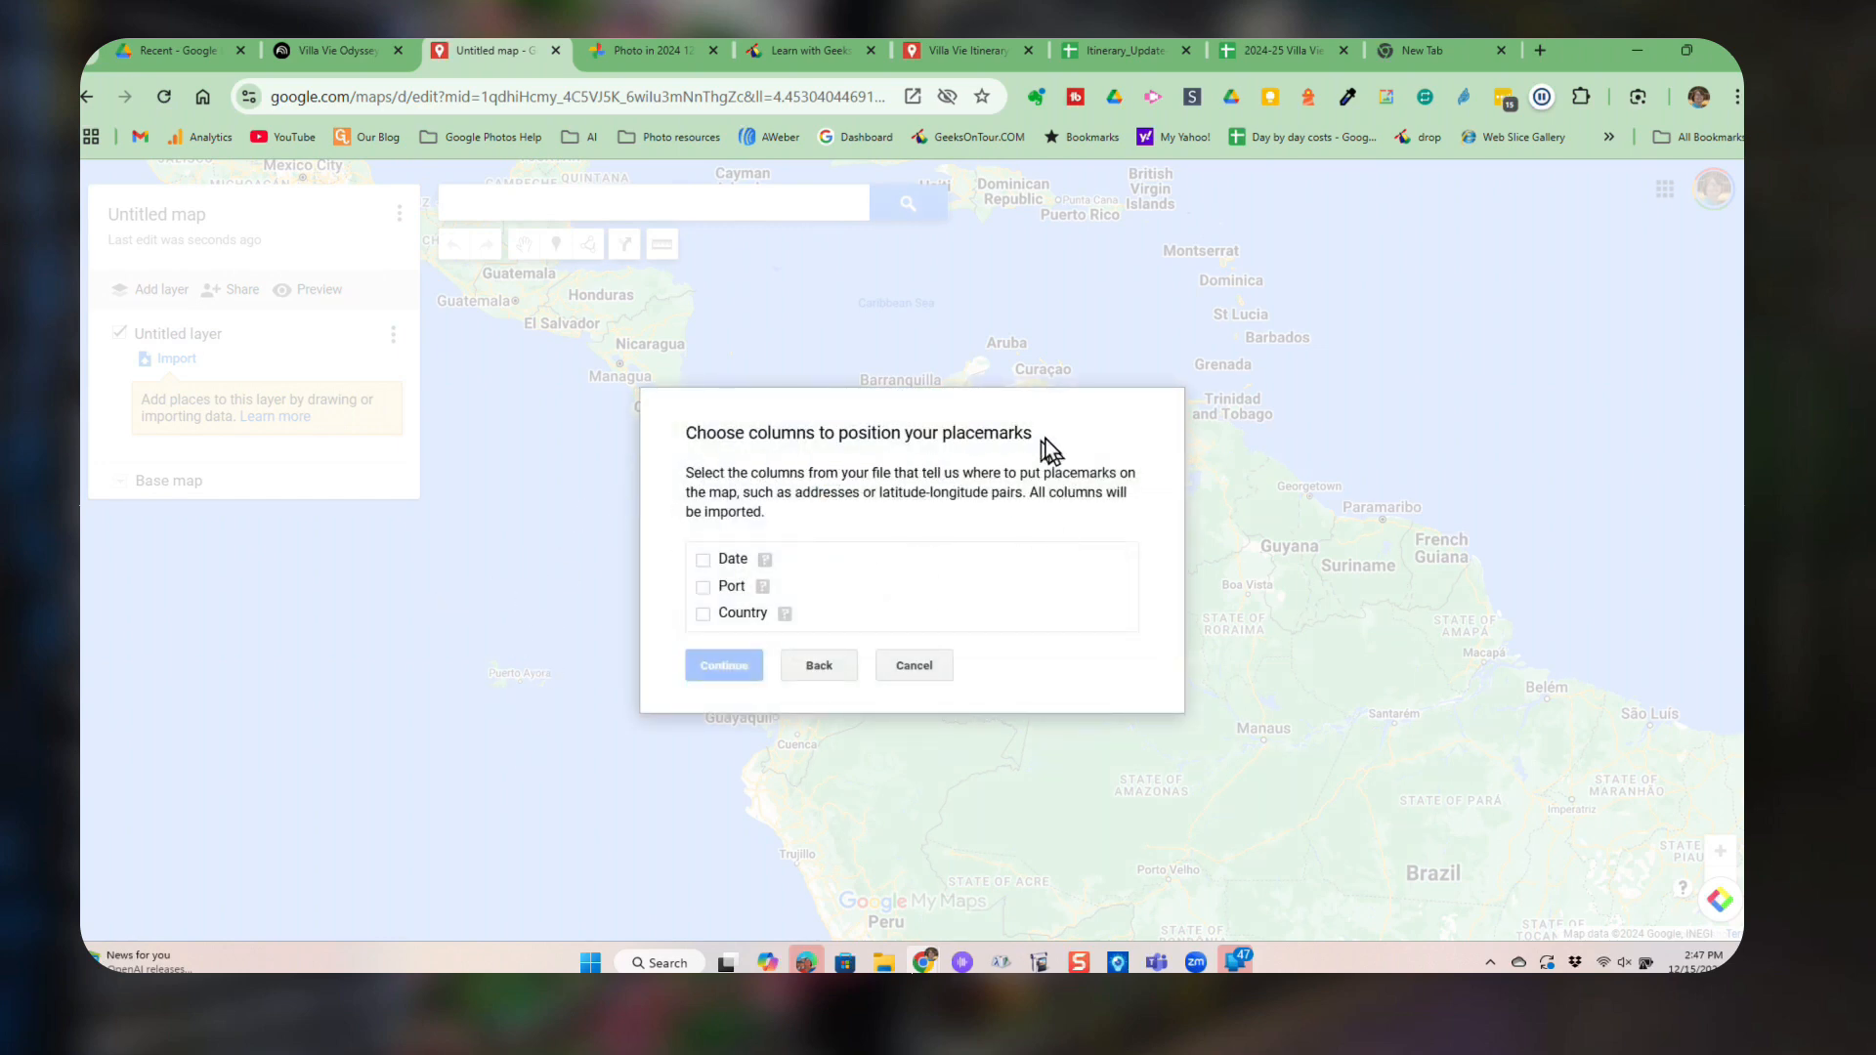
Position placemarks by the Port and Country columns and title them by Date.
click(704, 587)
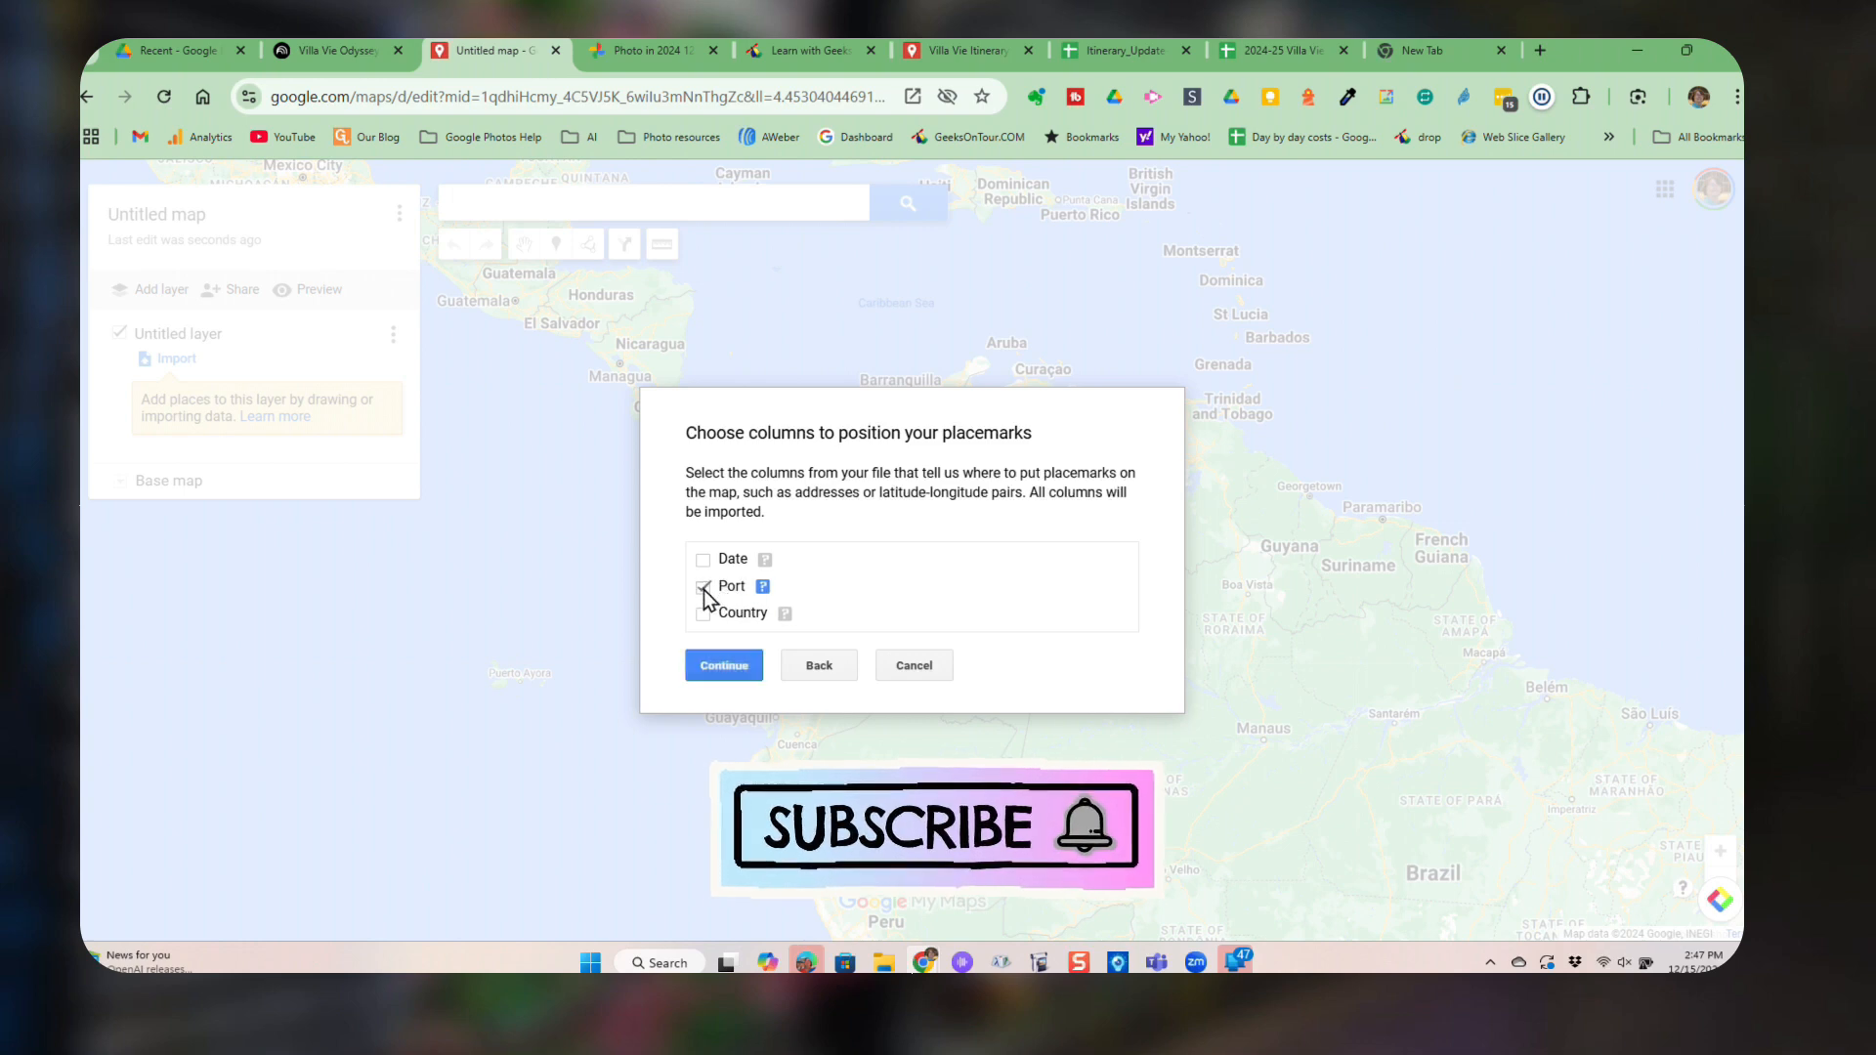
click(703, 613)
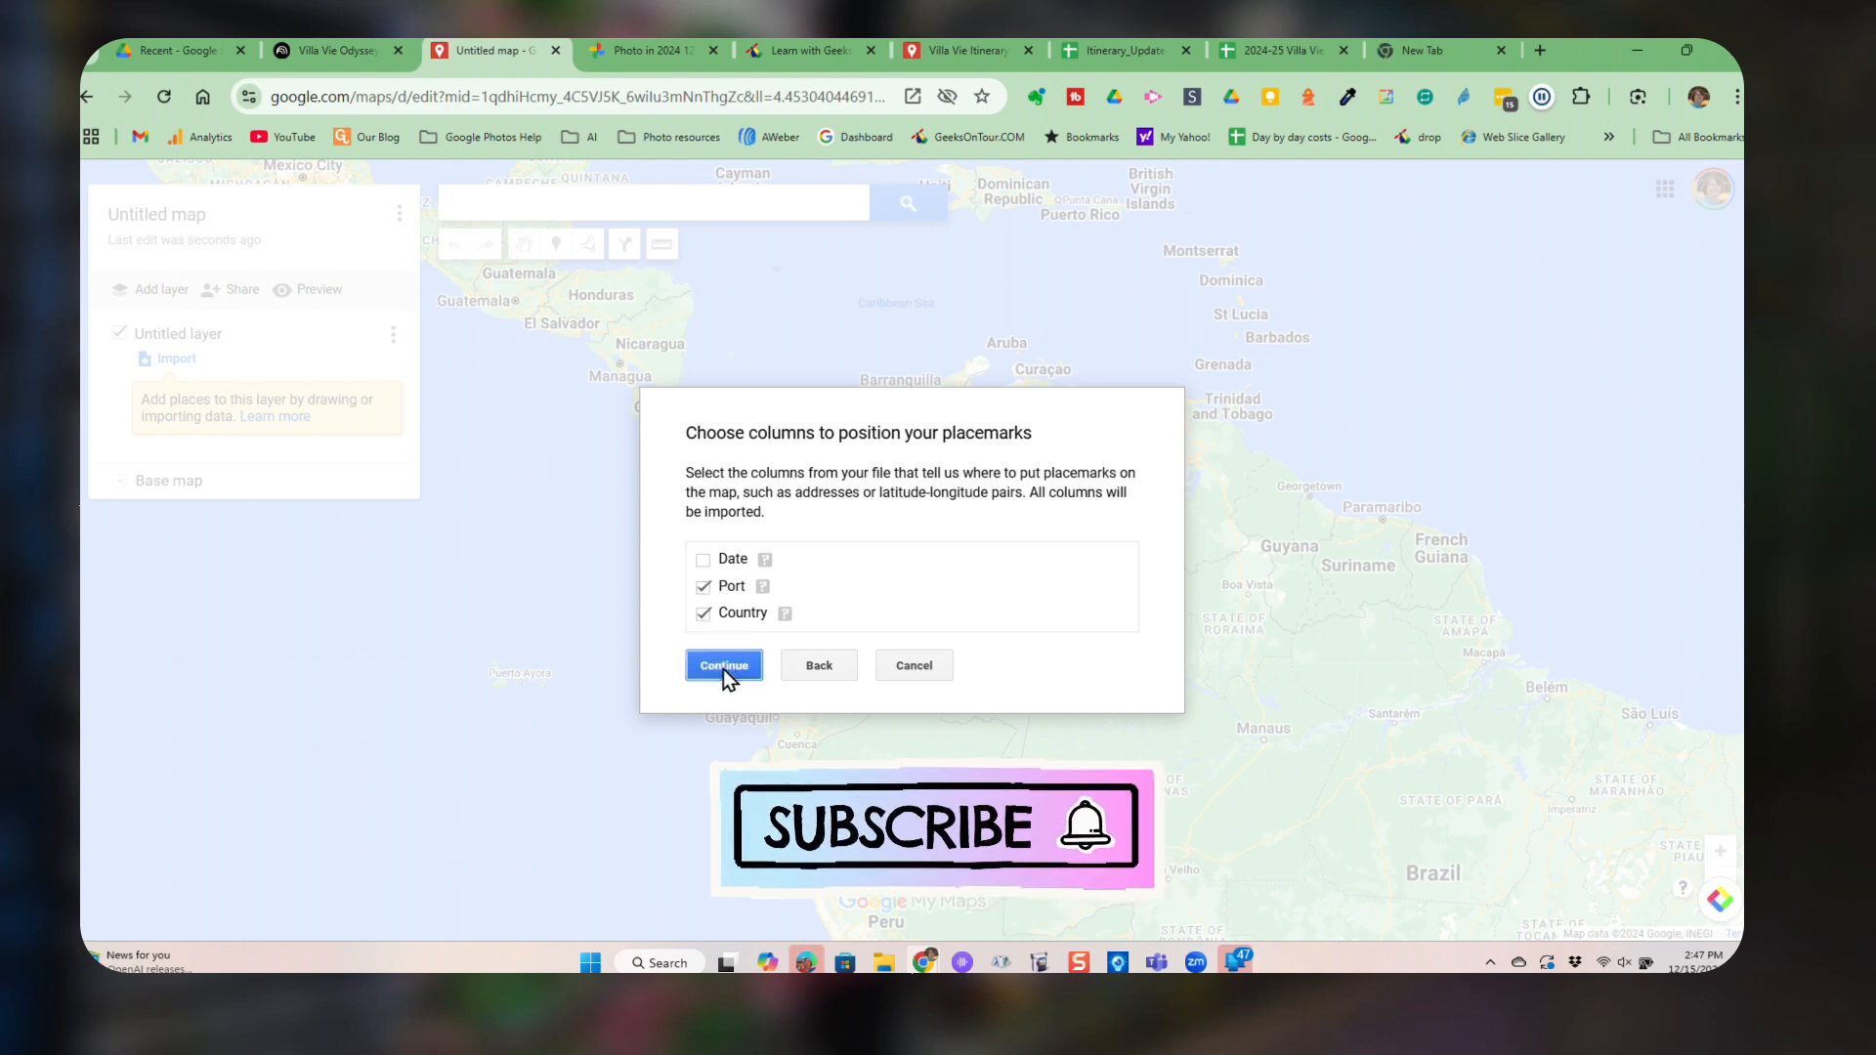
click(723, 665)
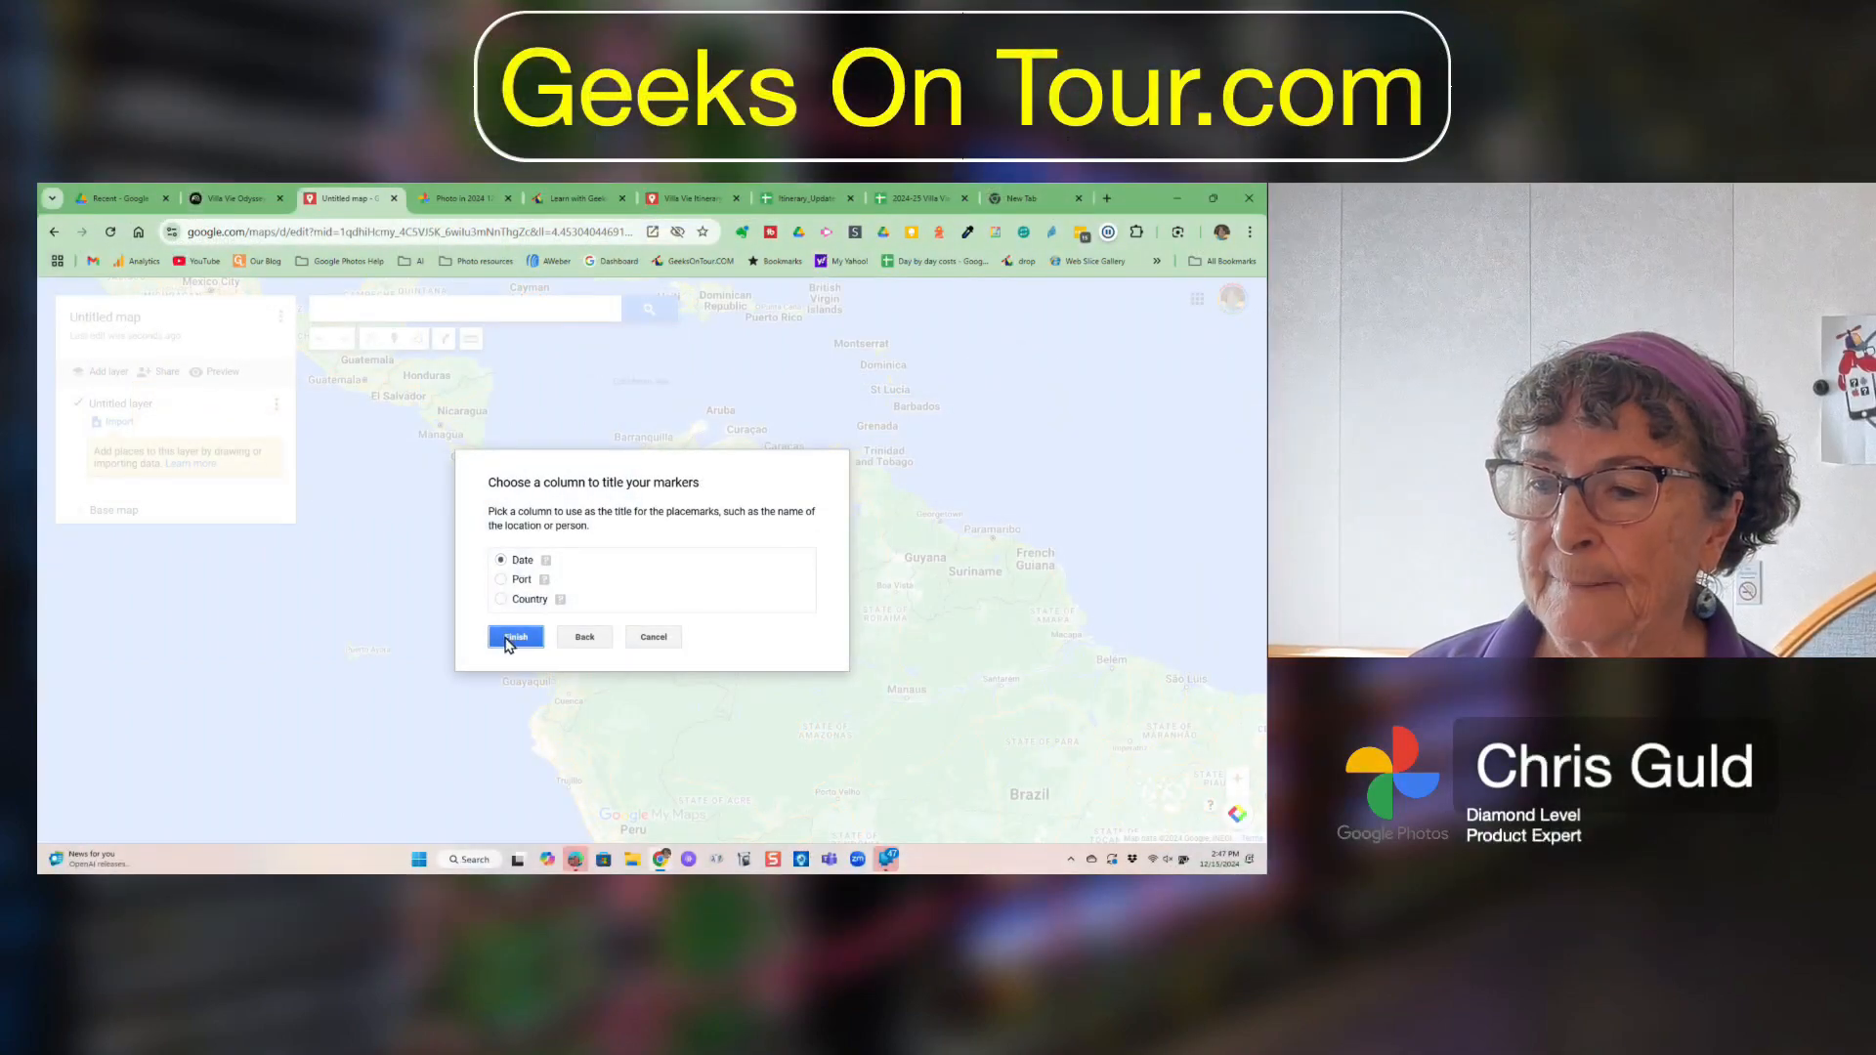
click(514, 635)
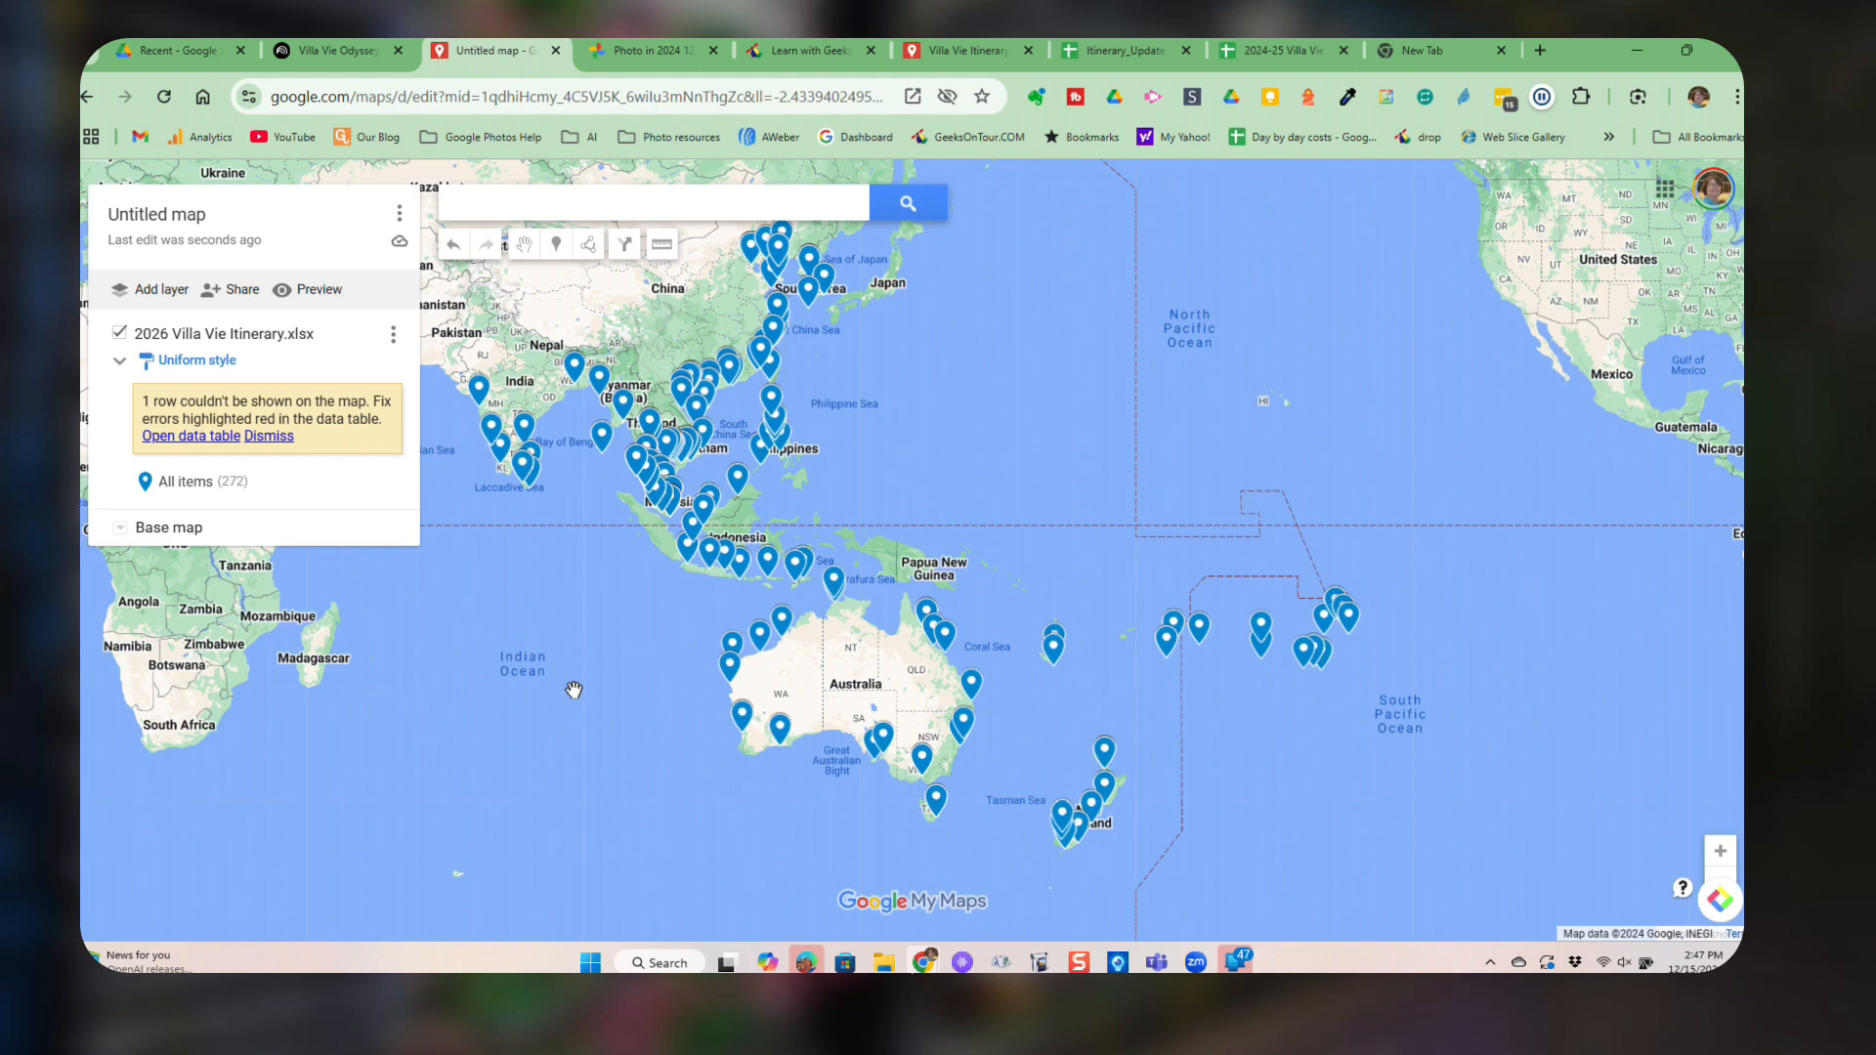
mouse_move(177, 364)
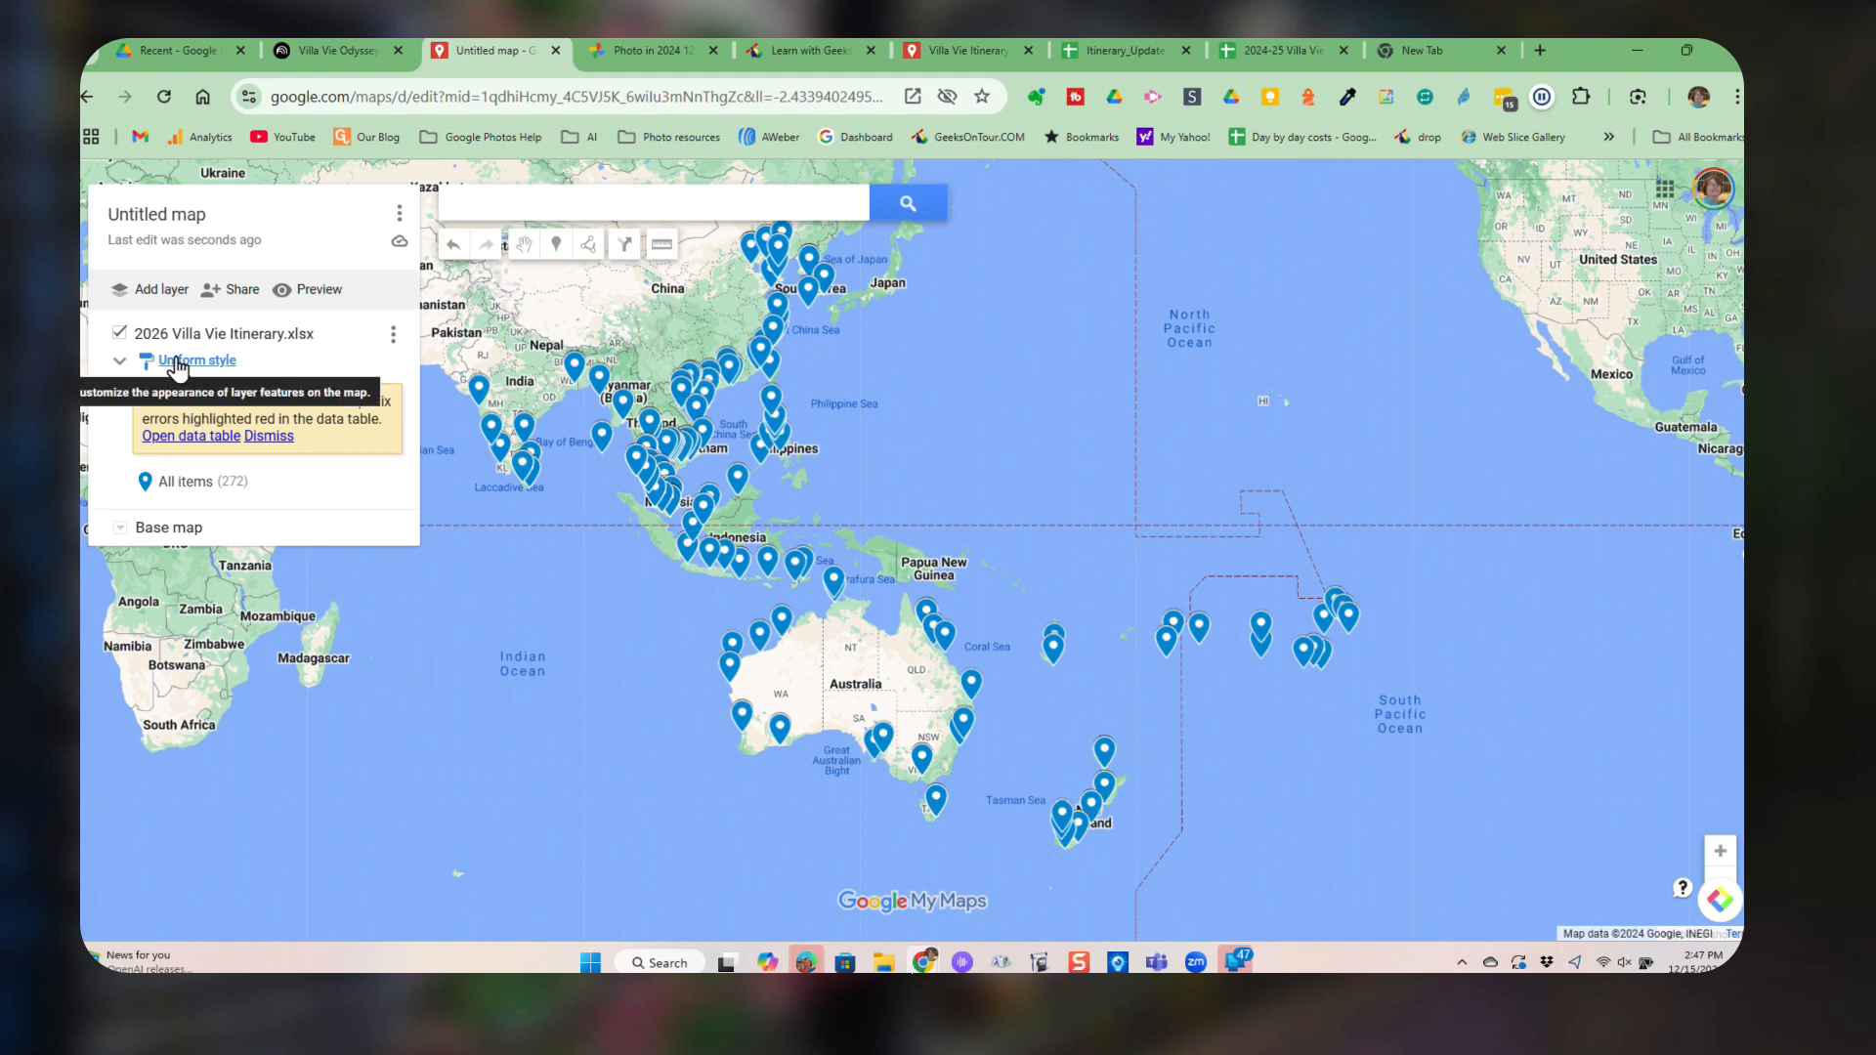
Change the layer's Uniform style to group places by Sequence of numbers.
click(195, 361)
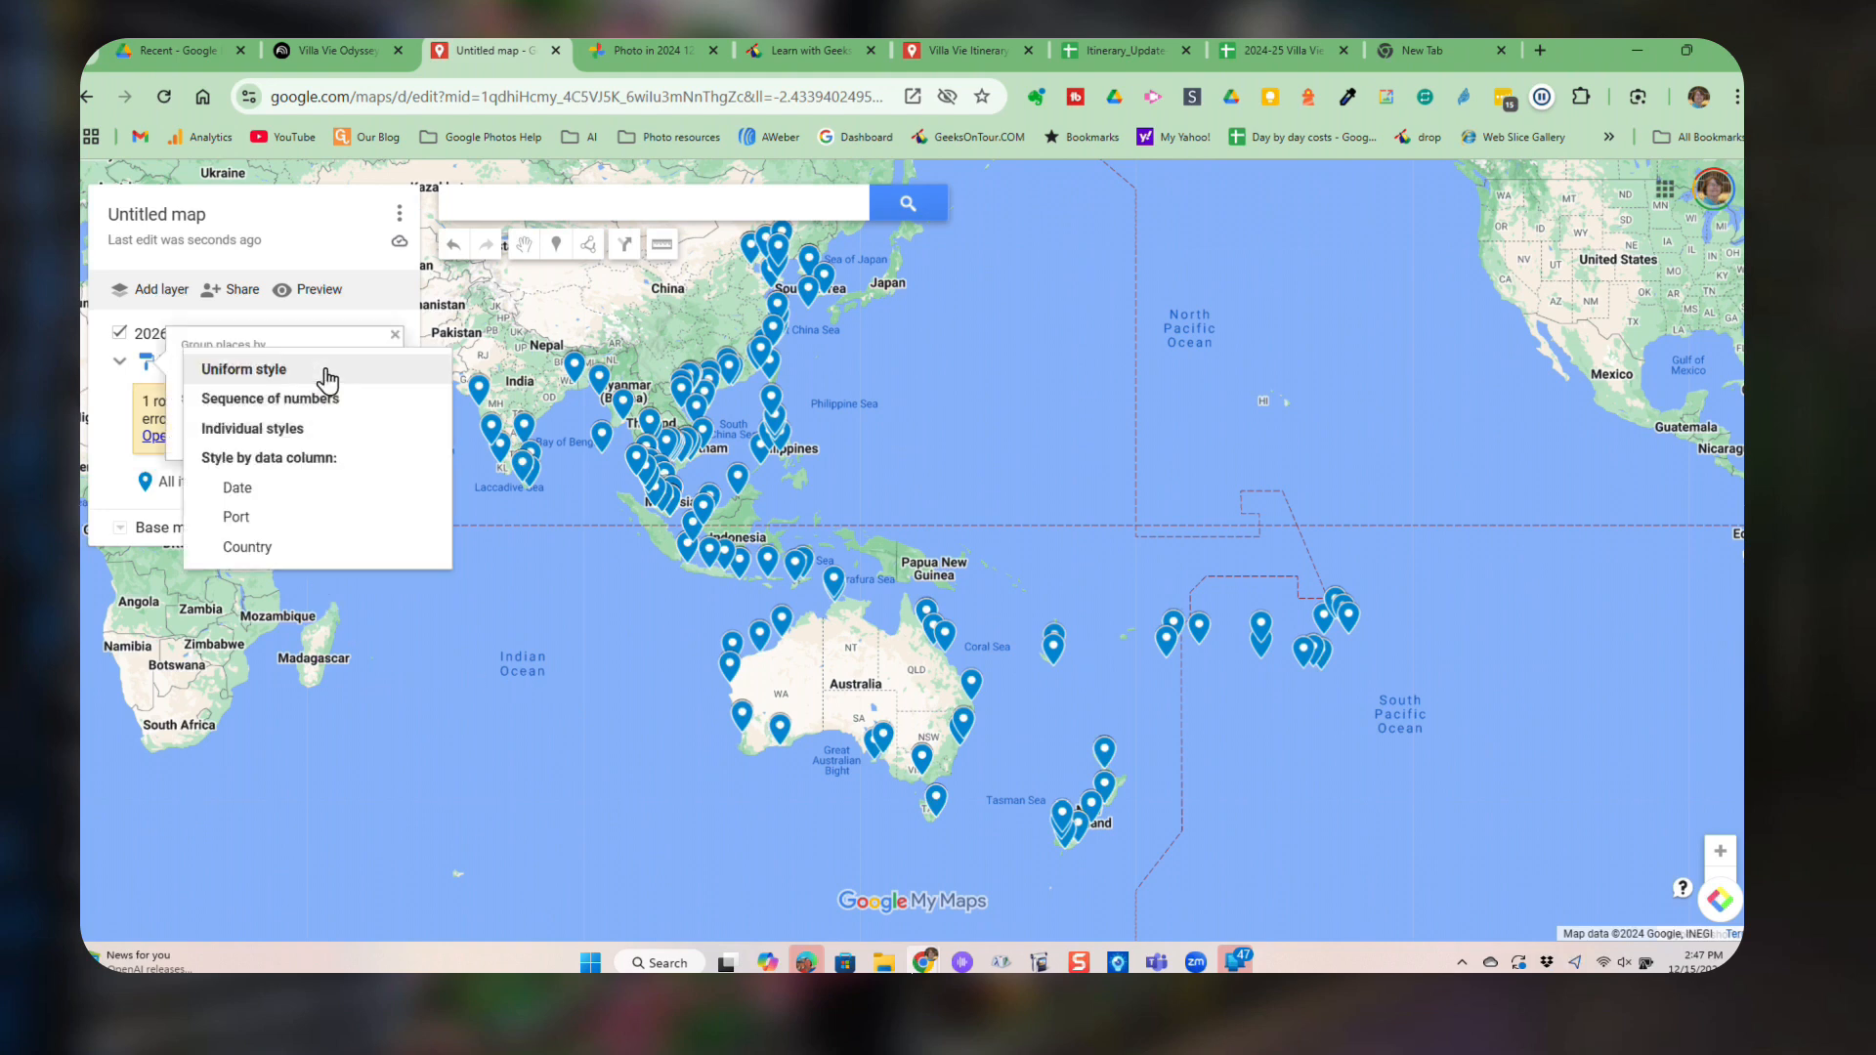
click(270, 398)
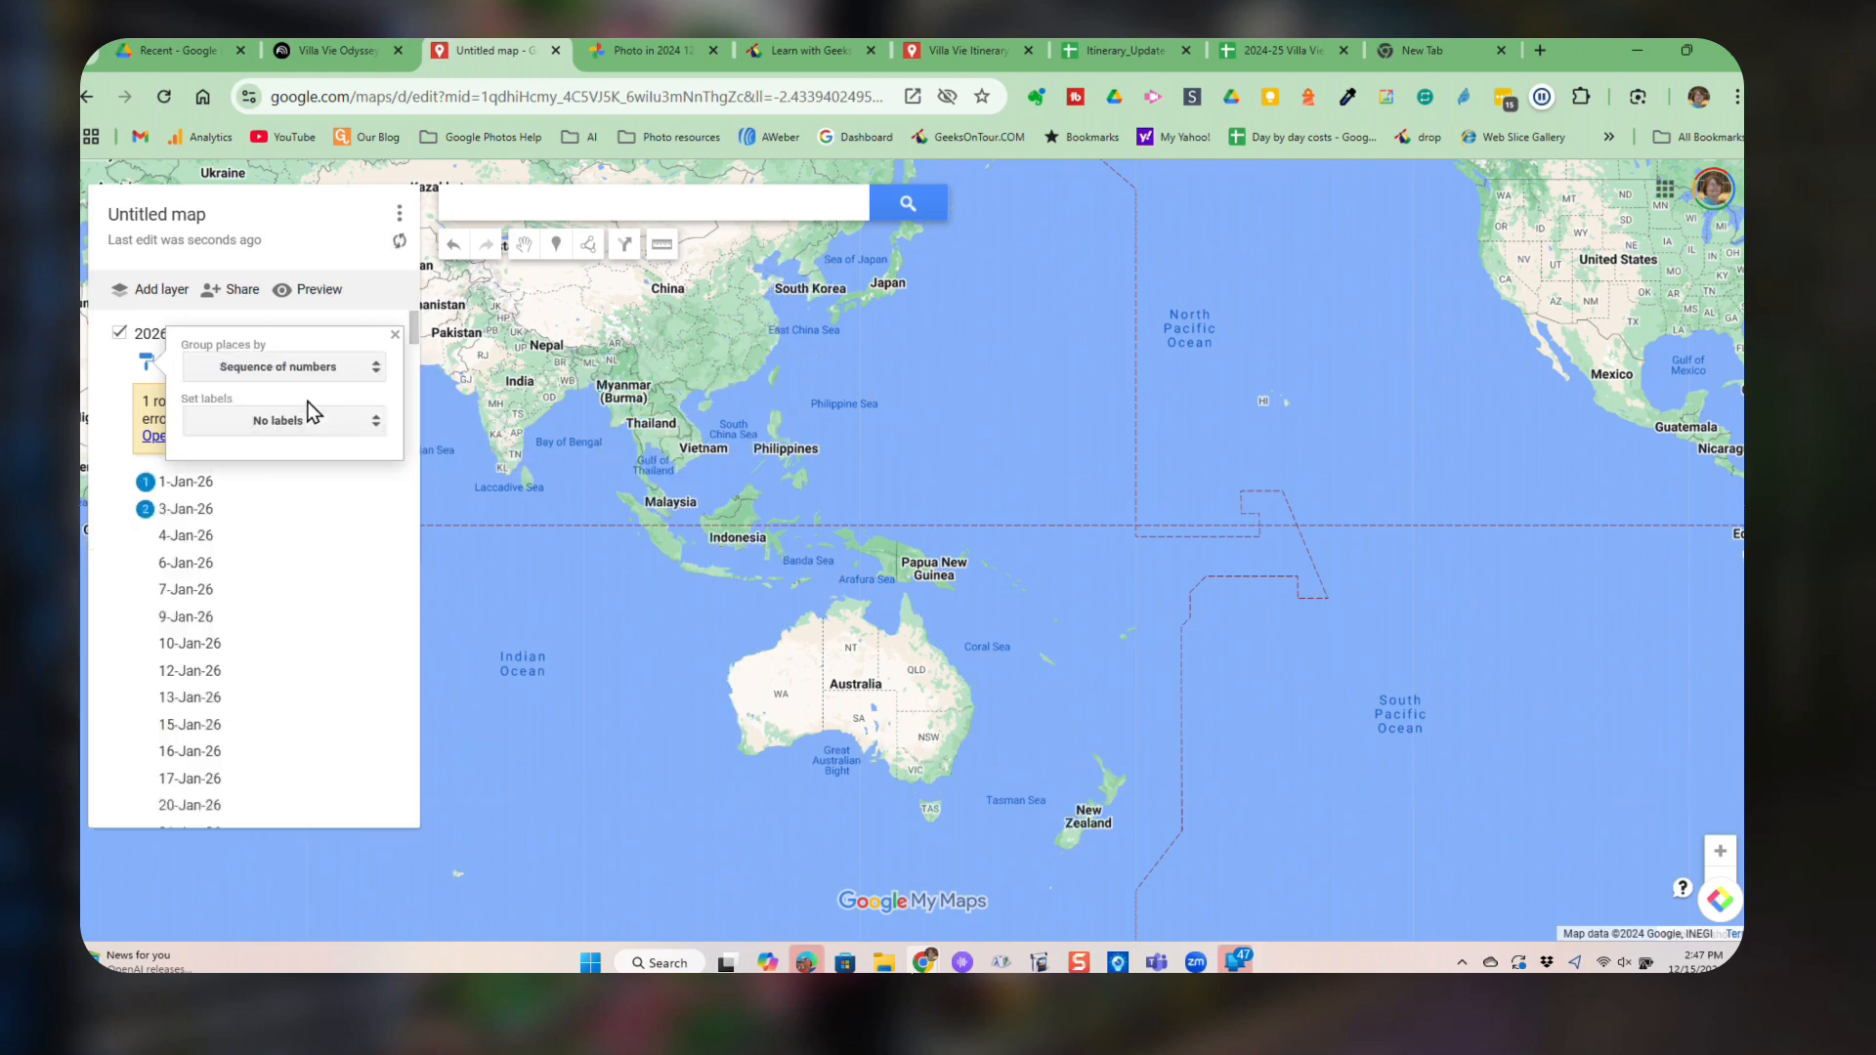
click(281, 366)
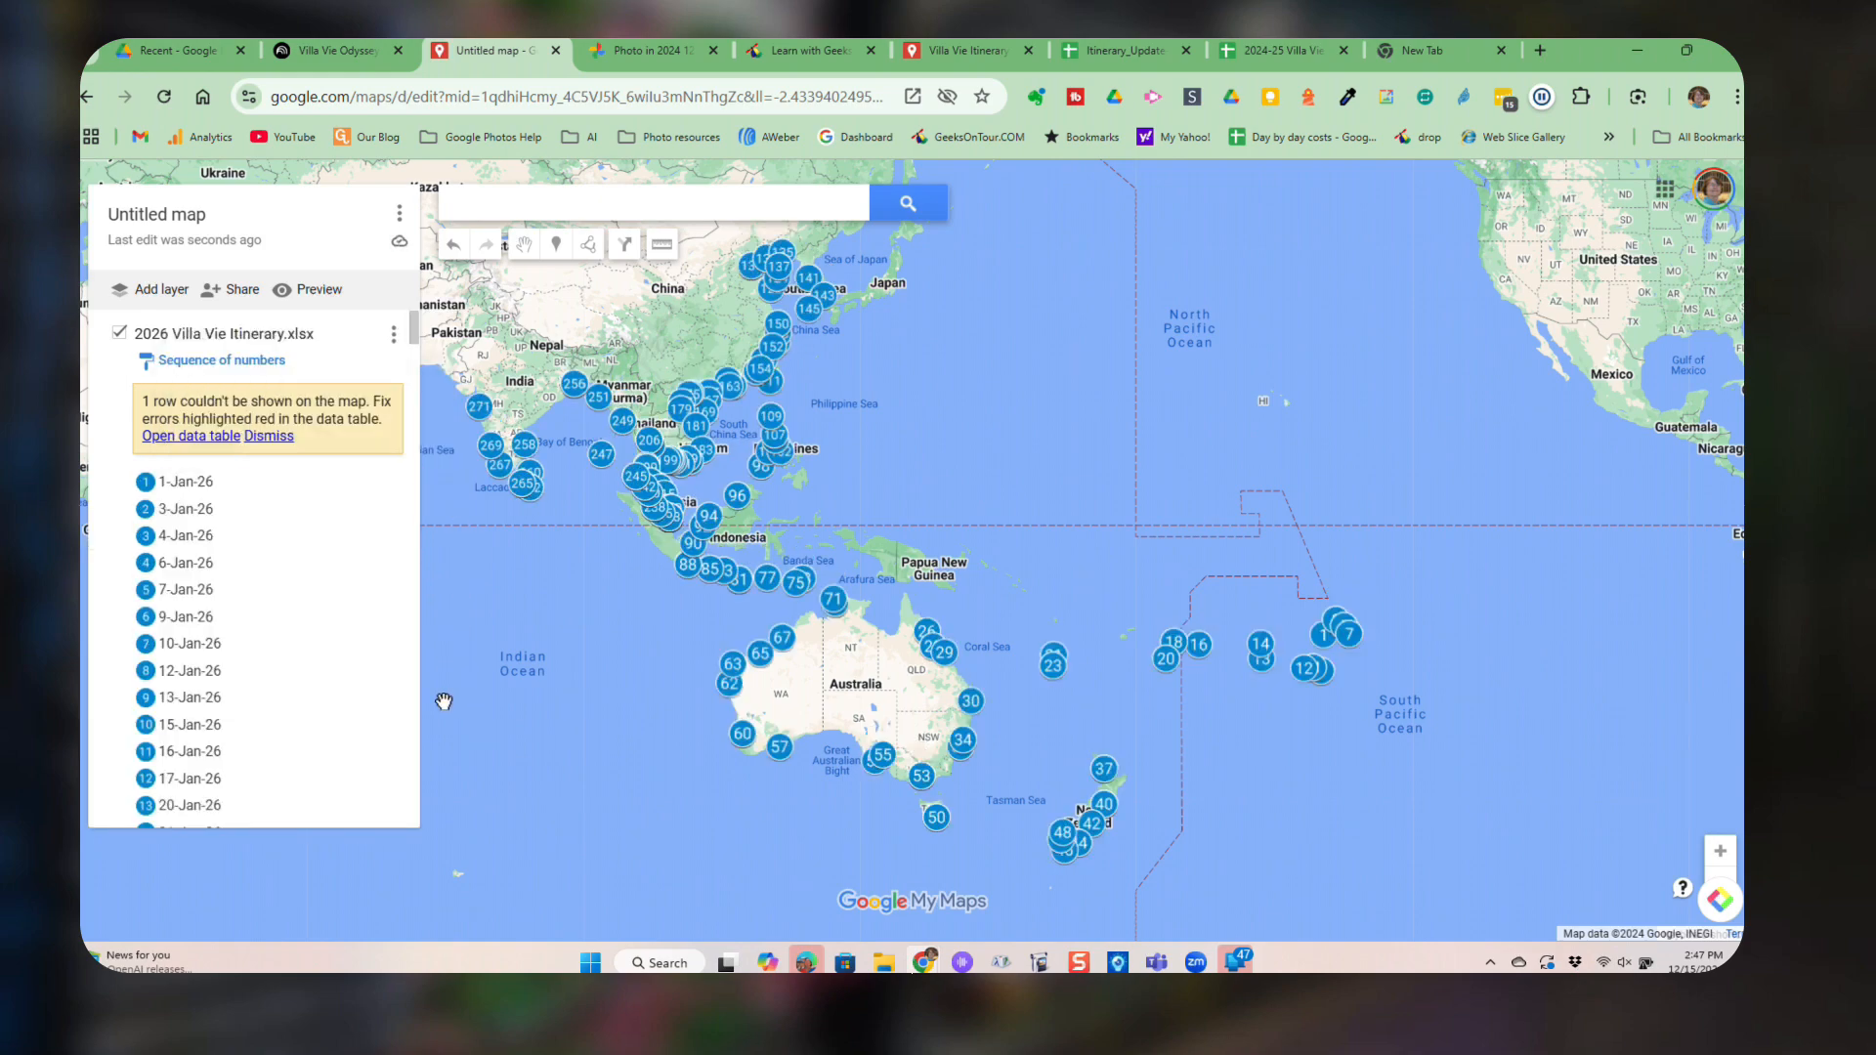